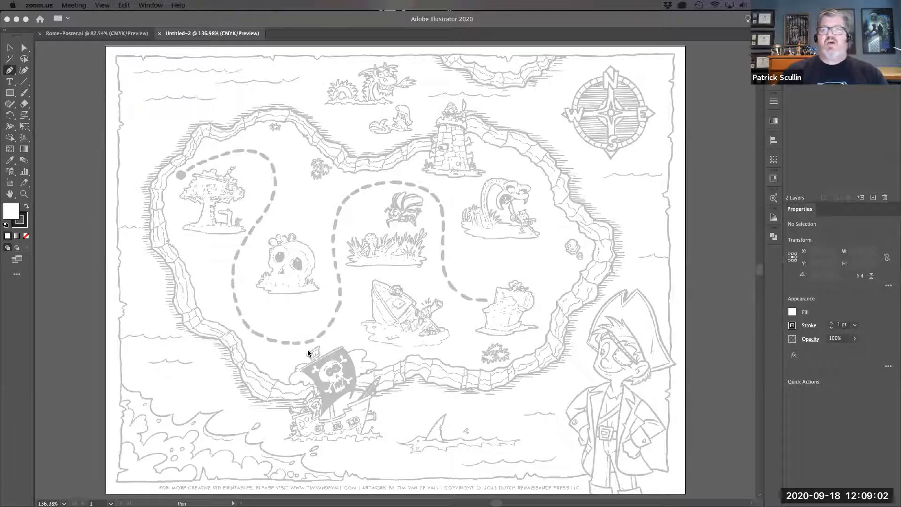
{"action": "mouse_move", "coordinate": [434, 337]}
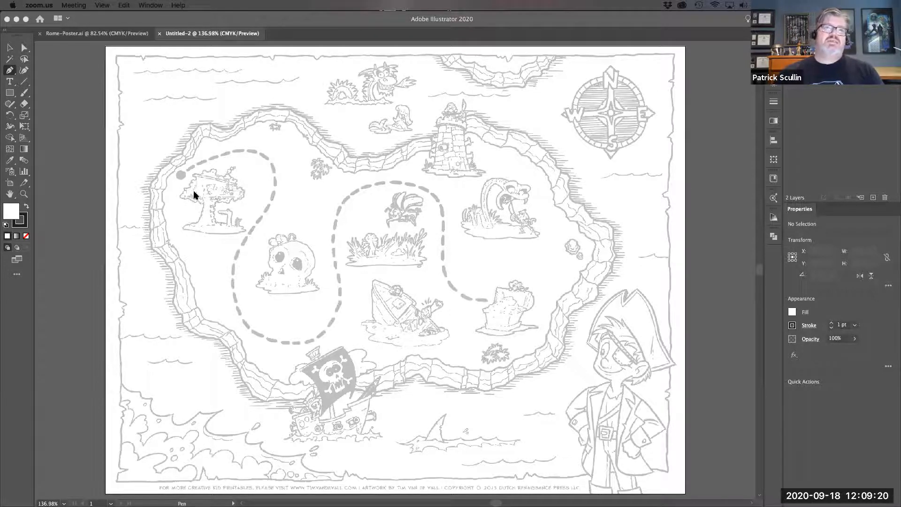
{"action": "mouse_move", "coordinate": [255, 237]}
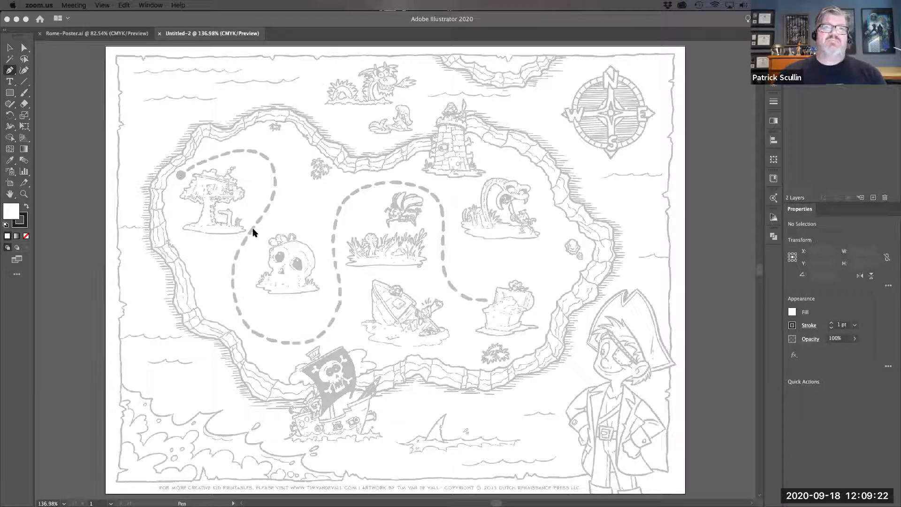
{"action": "mouse_move", "coordinate": [444, 310]}
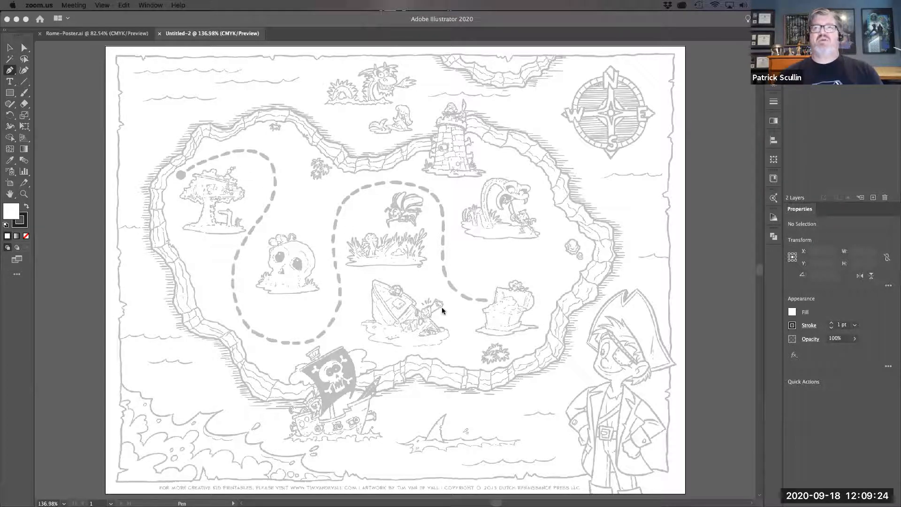
{"action": "mouse_move", "coordinate": [55, 214]}
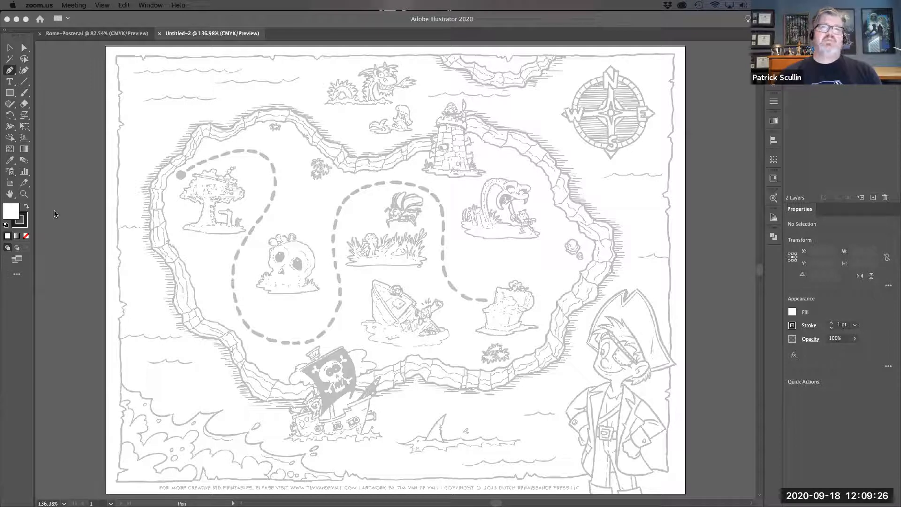
{"action": "mouse_move", "coordinate": [43, 179]}
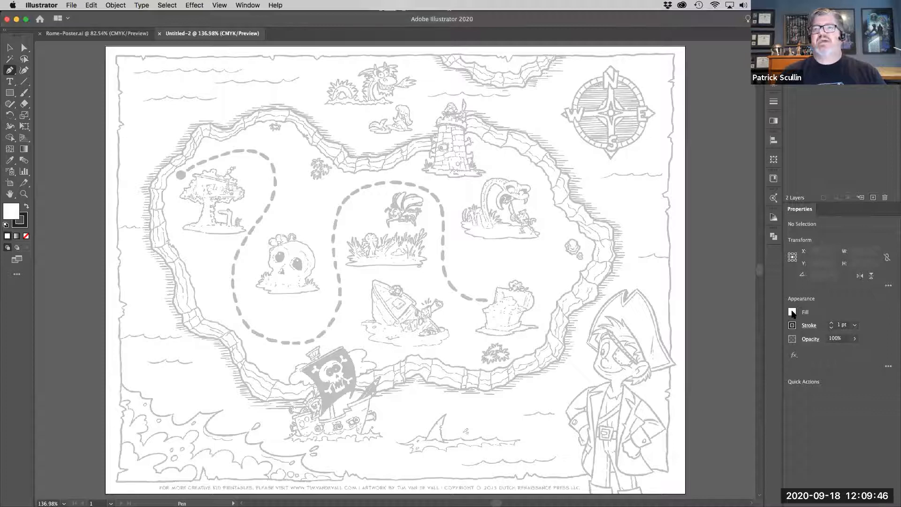
Set the fill to None and begin choosing the red stroke colour for new paths.
{"action": "left_click", "coordinate": [793, 312]}
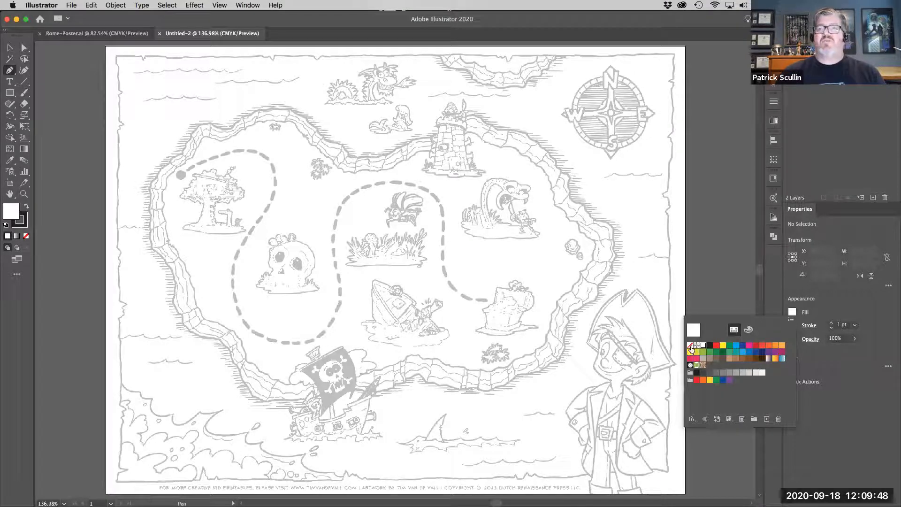
{"action": "left_click", "coordinate": [691, 346]}
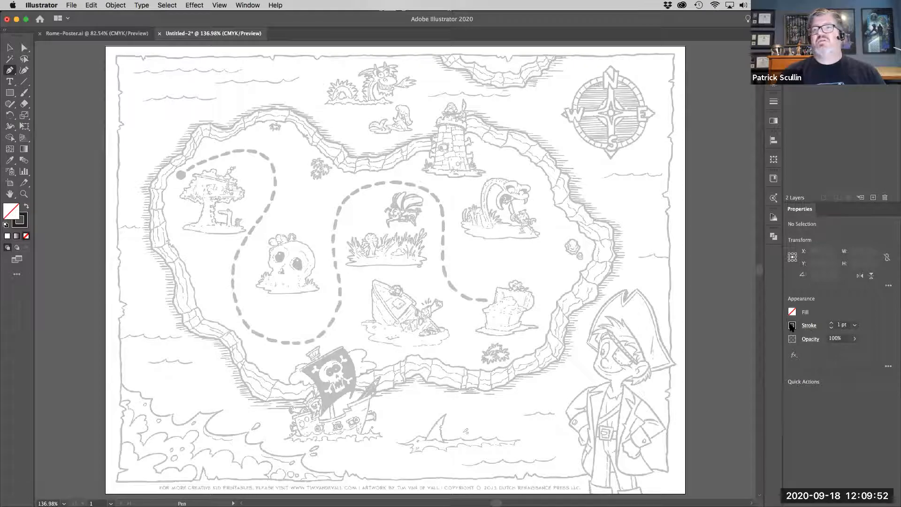
{"action": "left_click", "coordinate": [20, 218]}
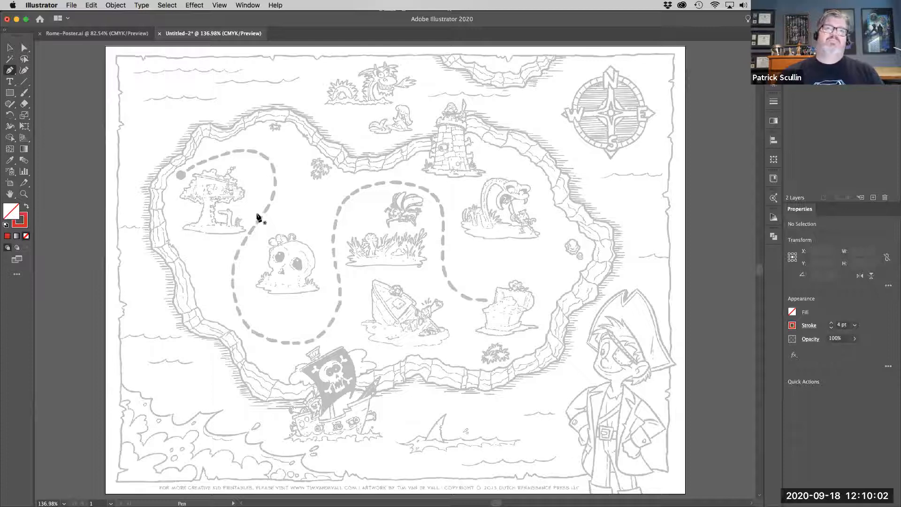
{"action": "mouse_move", "coordinate": [186, 183]}
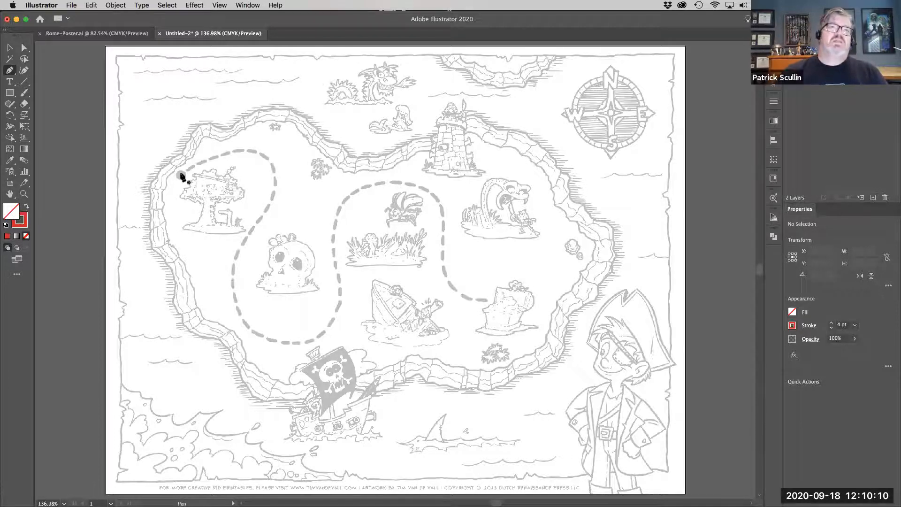
Place curved Pen anchors from the trail's starting dot along its first bend toward the skull.
{"action": "left_click_drag", "start_coordinate": [149, 198], "coordinate": [207, 159]}
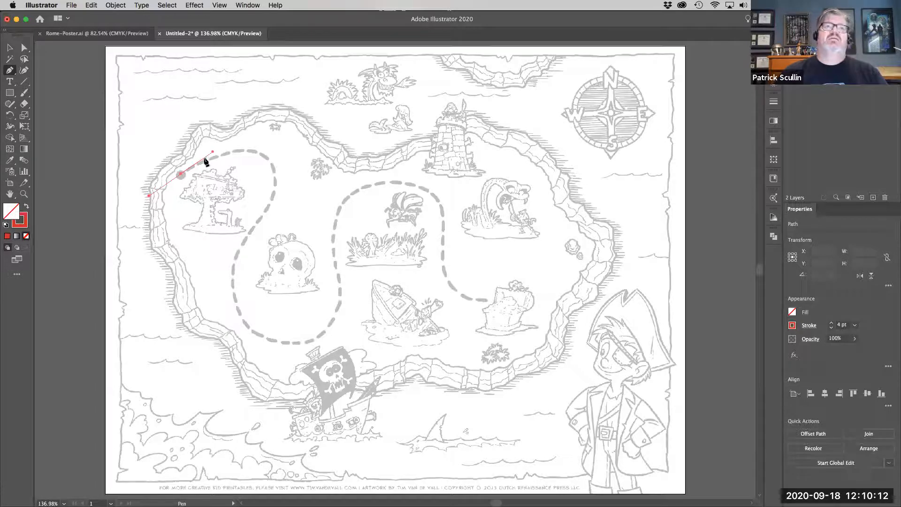
{"action": "left_click", "coordinate": [272, 165]}
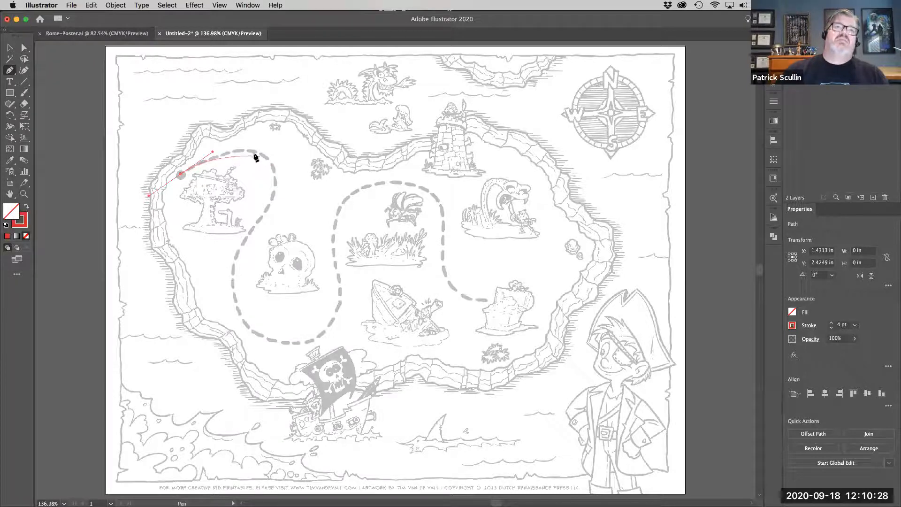
{"action": "left_click_drag", "start_coordinate": [256, 159], "coordinate": [275, 170]}
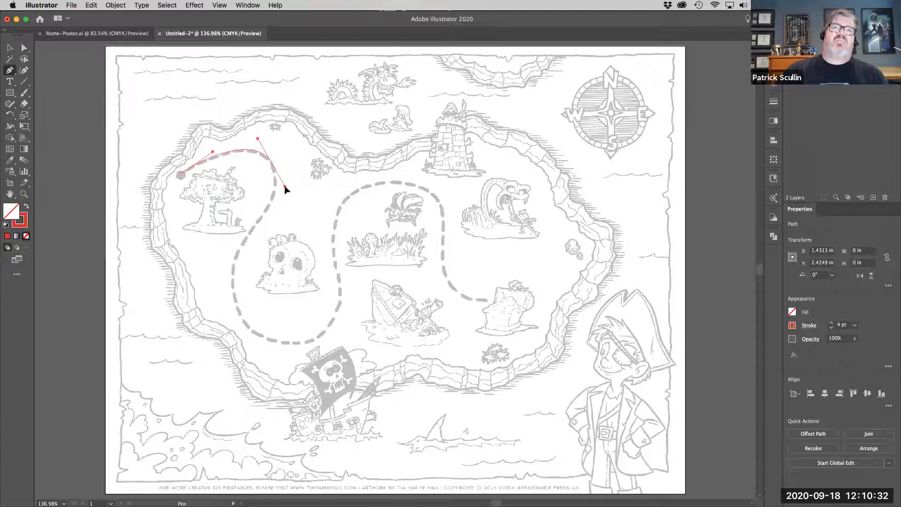
{"action": "left_click", "coordinate": [304, 261]}
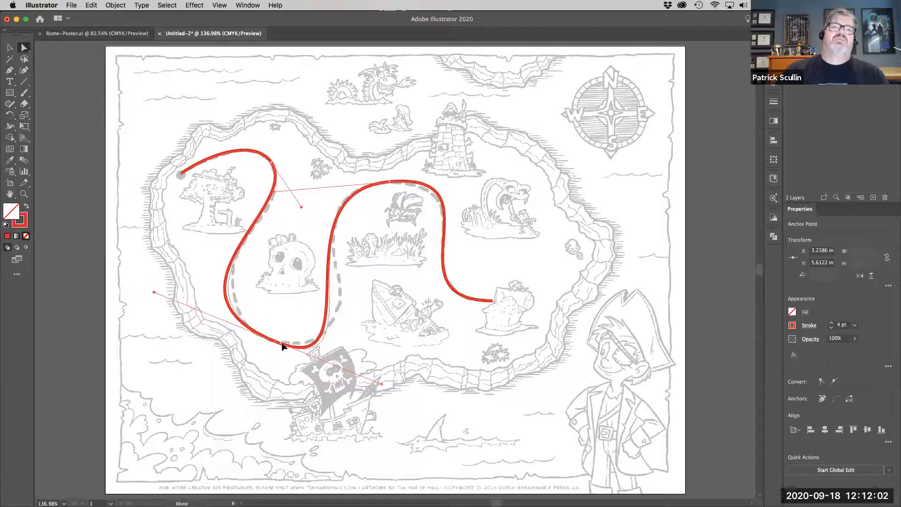
Drag the lower bend's handle so the red path wraps below the skull.
{"action": "left_click_drag", "start_coordinate": [282, 345], "coordinate": [152, 333]}
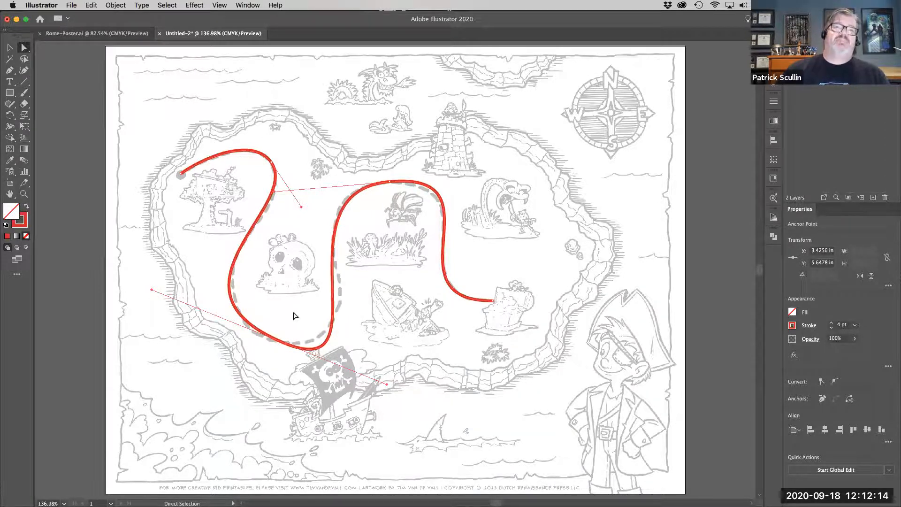
{"action": "mouse_move", "coordinate": [152, 293]}
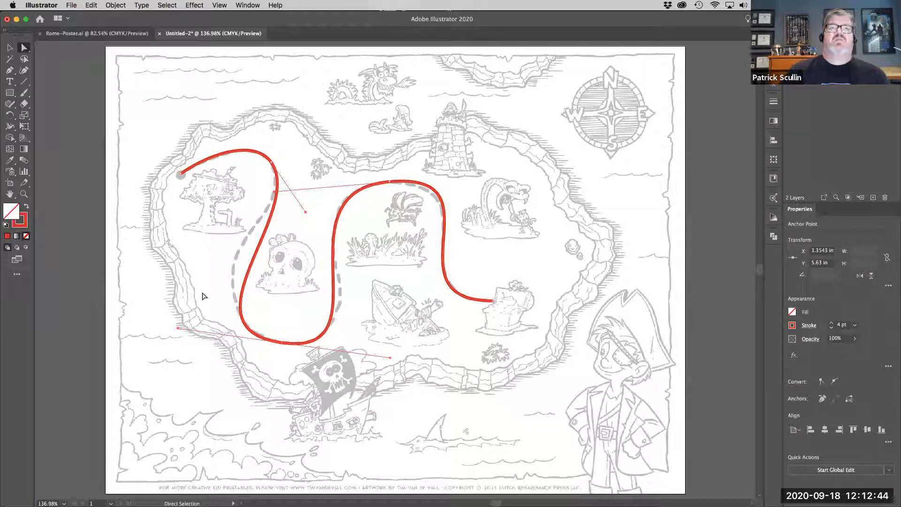
{"action": "mouse_move", "coordinate": [198, 289]}
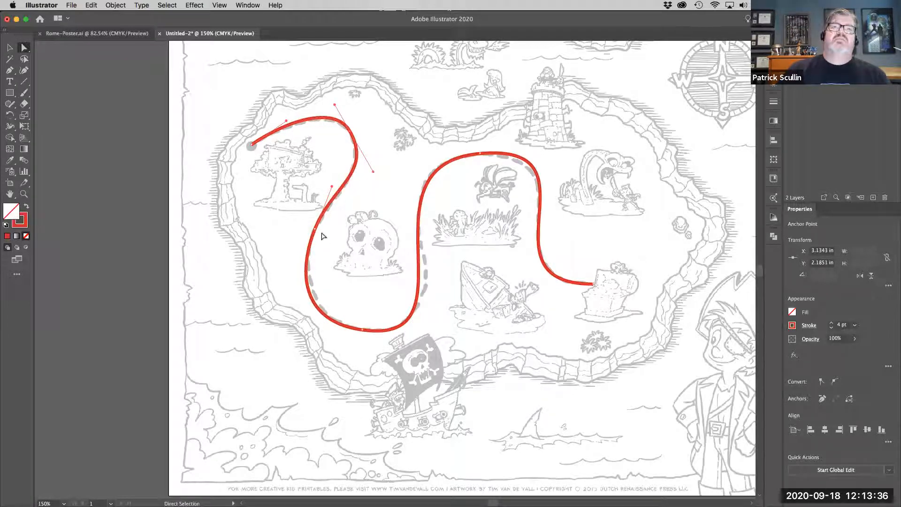
Reshape the curves beside and below the skull to match the dashed trail.
{"action": "left_click_drag", "start_coordinate": [330, 189], "coordinate": [298, 279]}
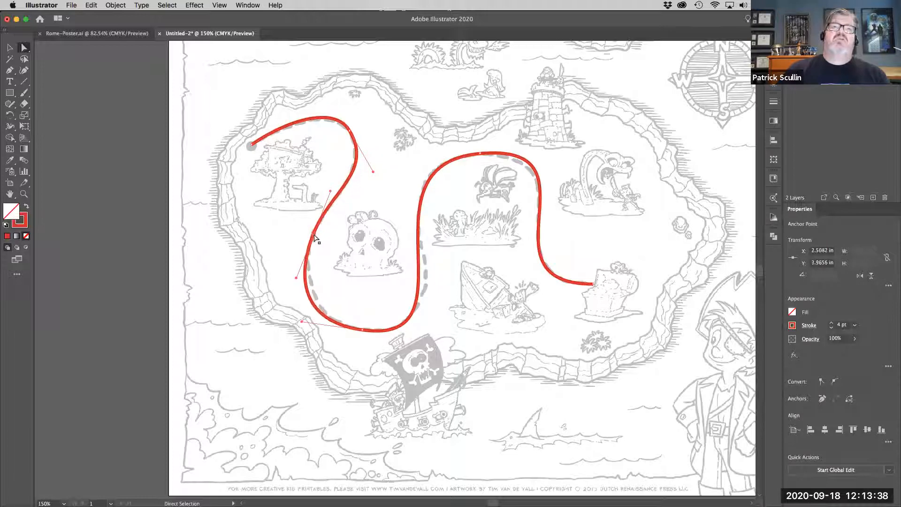
{"action": "left_click_drag", "start_coordinate": [315, 237], "coordinate": [336, 108]}
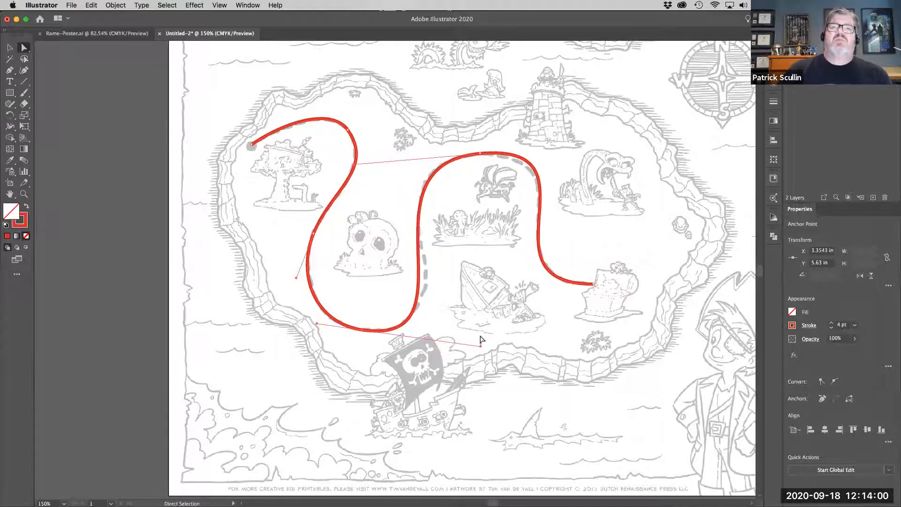
{"action": "left_click", "coordinate": [369, 337]}
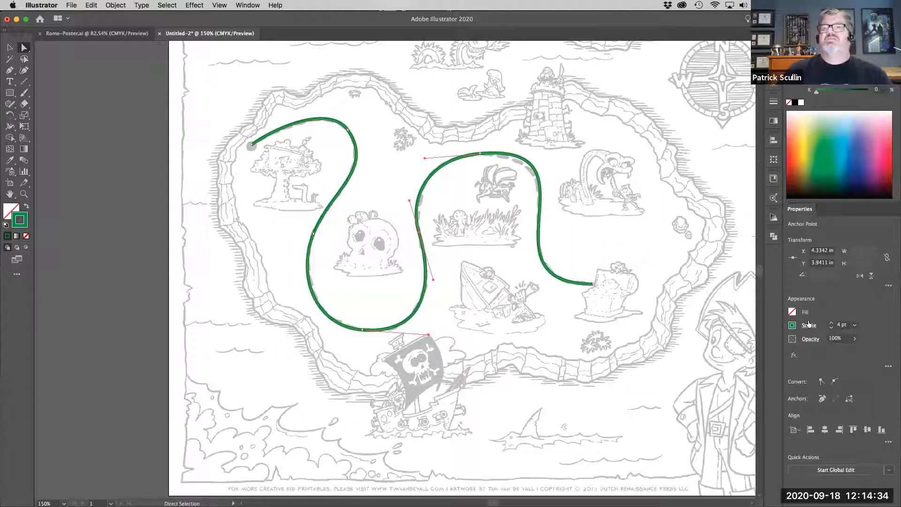
Raise the trail's stroke weight to 7 pt and bring up its stroke options.
{"action": "left_click", "coordinate": [833, 322]}
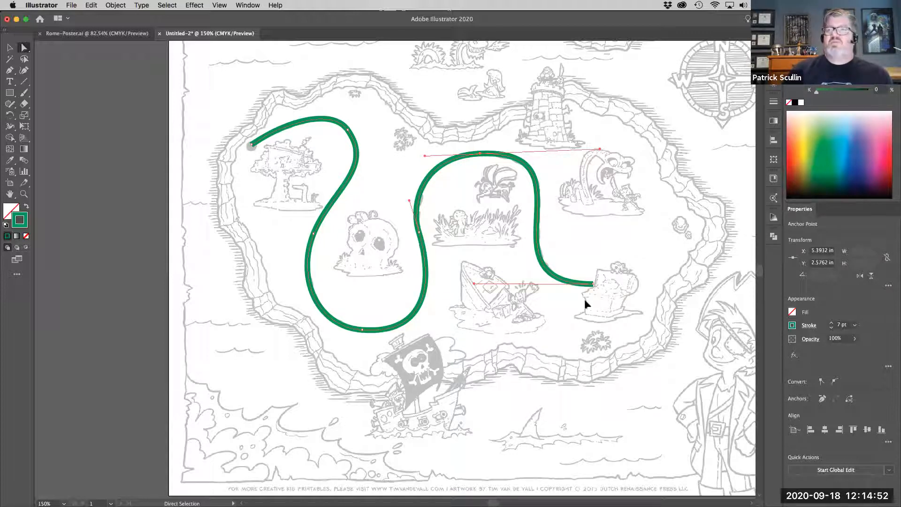
{"action": "mouse_move", "coordinate": [598, 305]}
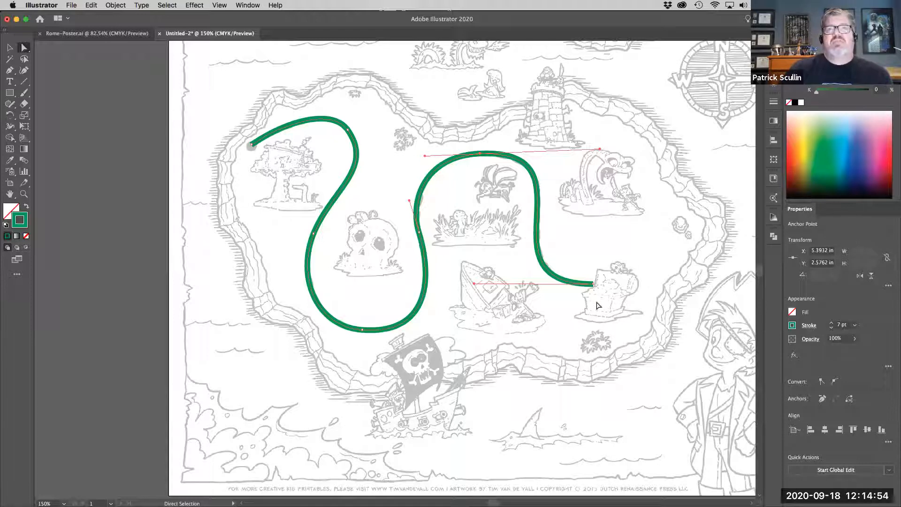
{"action": "mouse_move", "coordinate": [345, 276]}
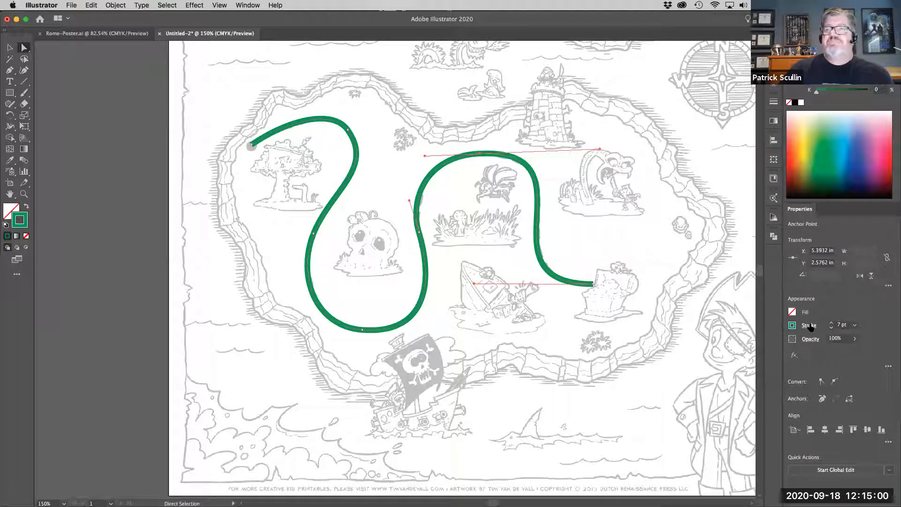
{"action": "left_click", "coordinate": [809, 325]}
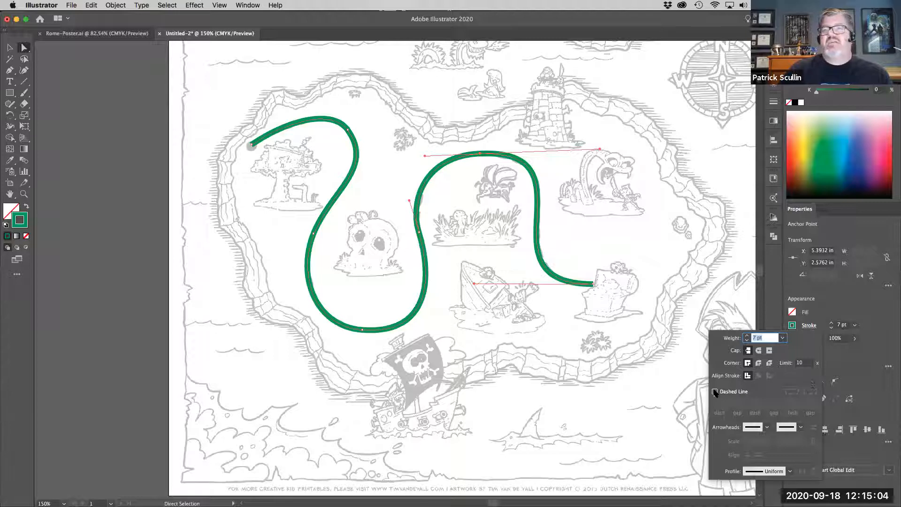
Turn on dashes for the green trail and tune them to 18 pt dashes with 6 pt gaps.
{"action": "left_click", "coordinate": [714, 391]}
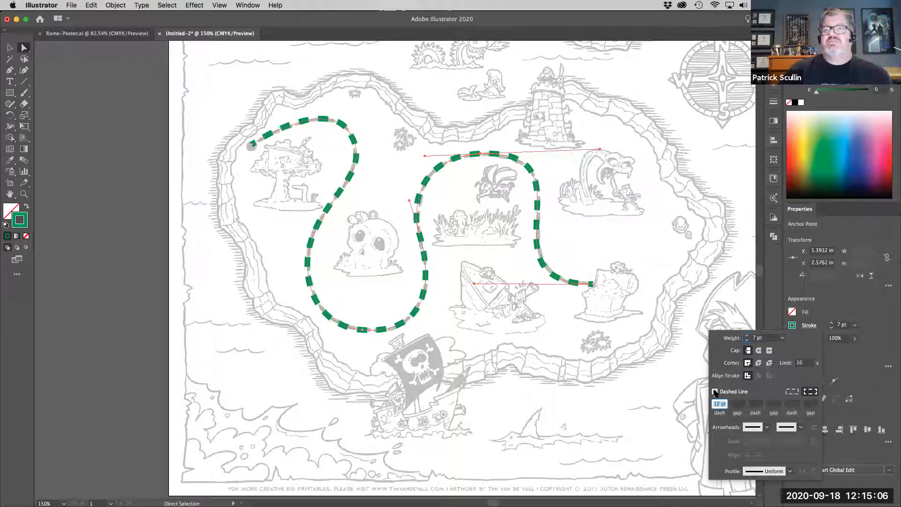
{"action": "left_click", "coordinate": [715, 392]}
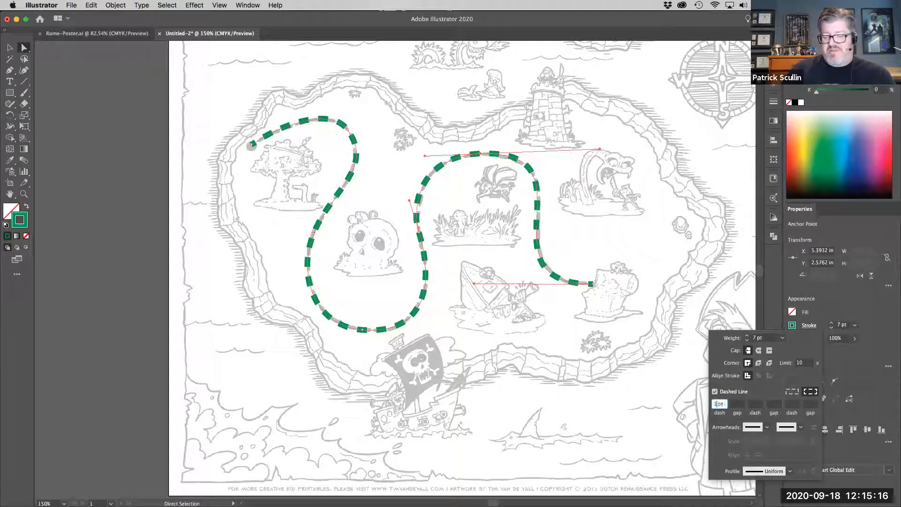
{"action": "type", "text": "18"}
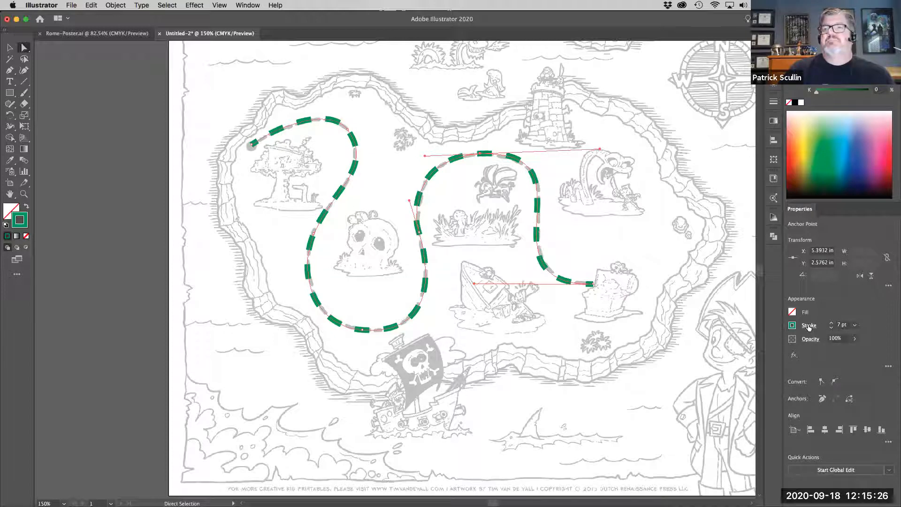
{"action": "left_click", "coordinate": [809, 324]}
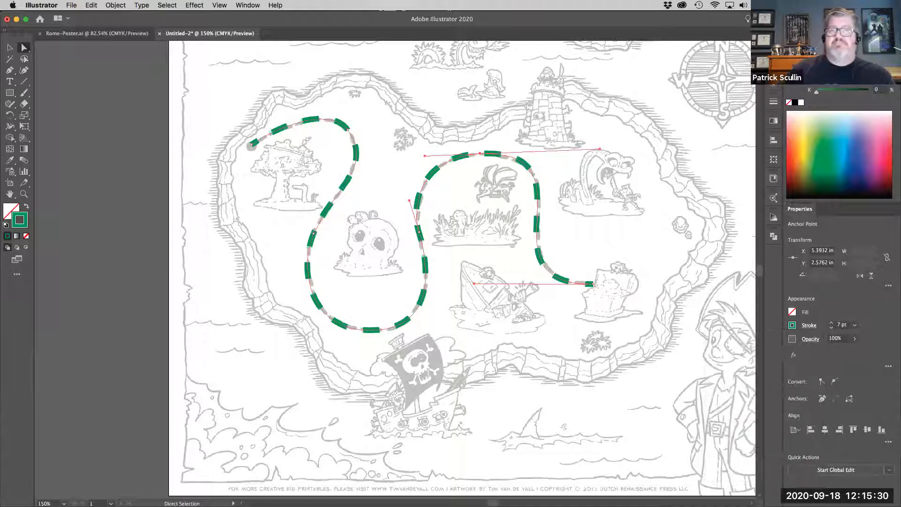
{"action": "left_click", "coordinate": [809, 325]}
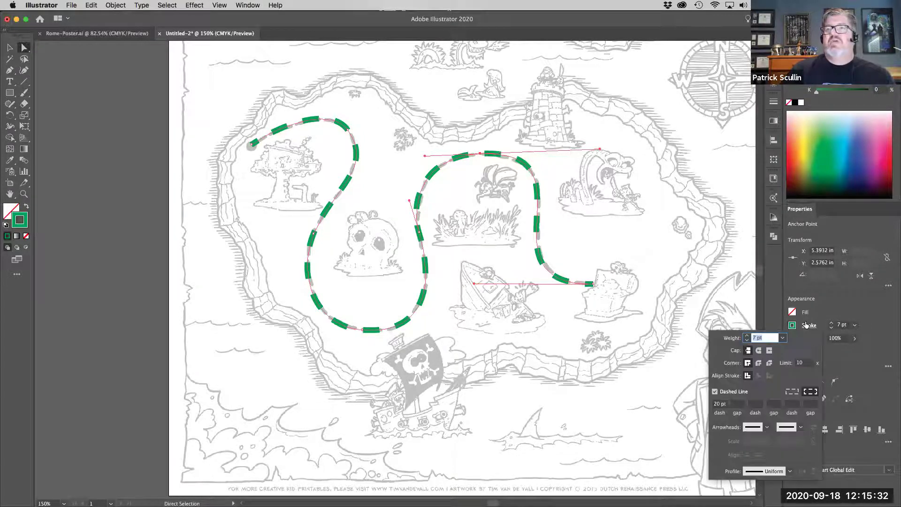
{"action": "mouse_move", "coordinate": [769, 379]}
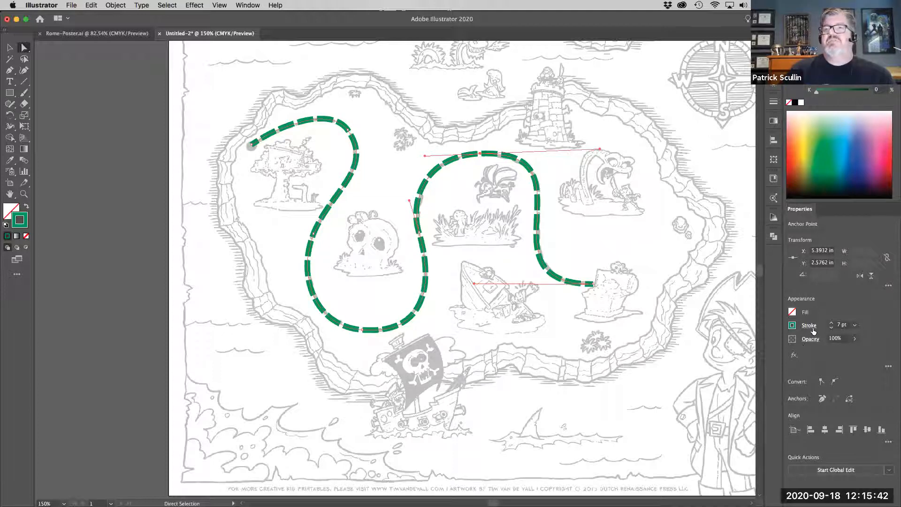
{"action": "left_click", "coordinate": [809, 325]}
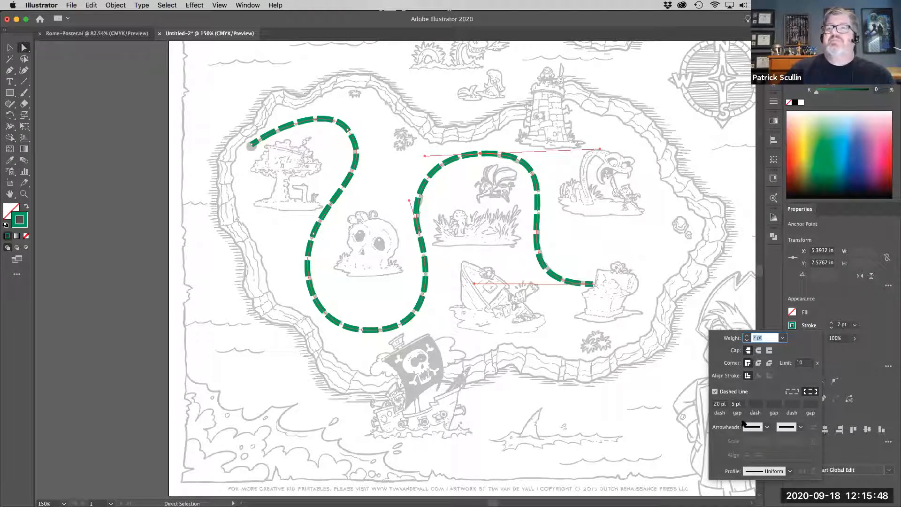
{"action": "left_click", "coordinate": [736, 404]}
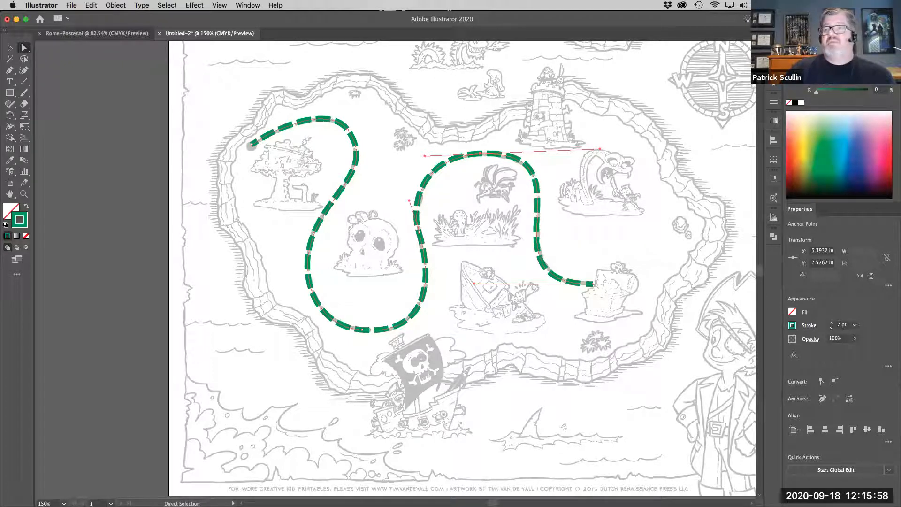
{"action": "left_click", "coordinate": [809, 325]}
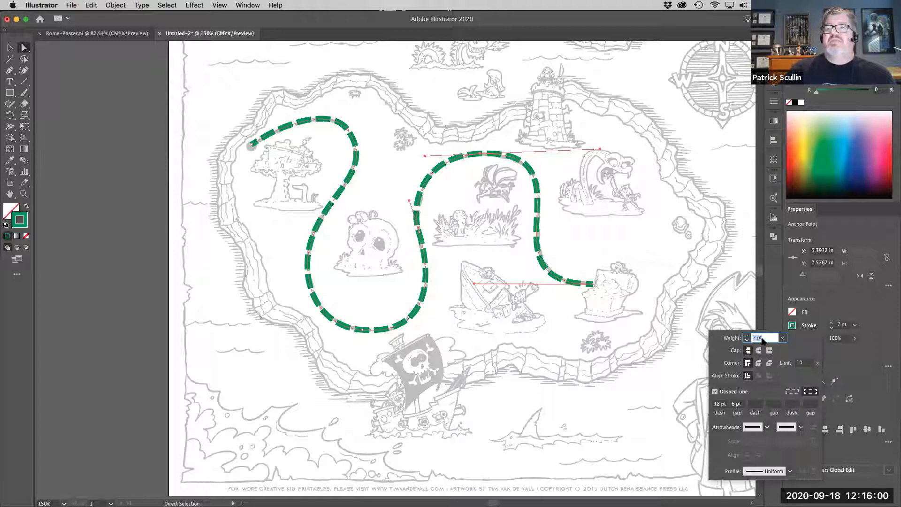
Give the dashes Round caps and widen the first gap to 12 pt.
{"action": "left_click", "coordinate": [759, 350]}
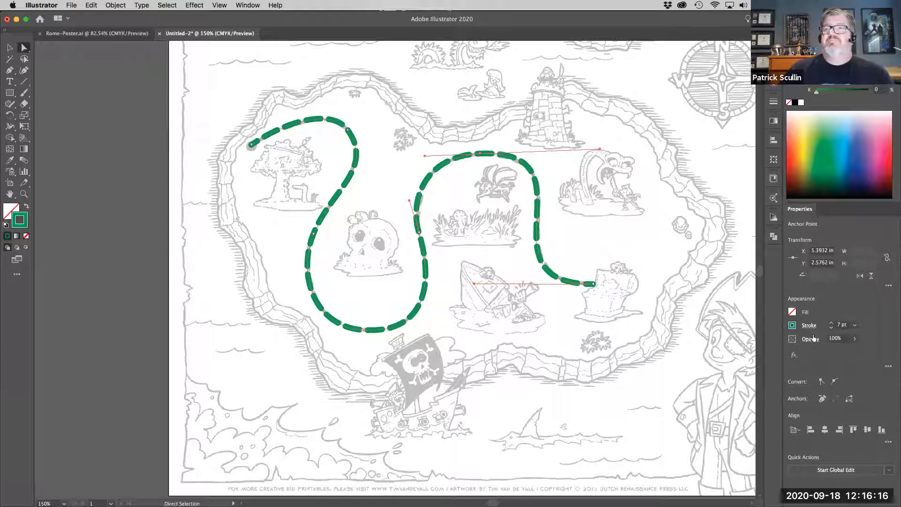
{"action": "left_click", "coordinate": [809, 325]}
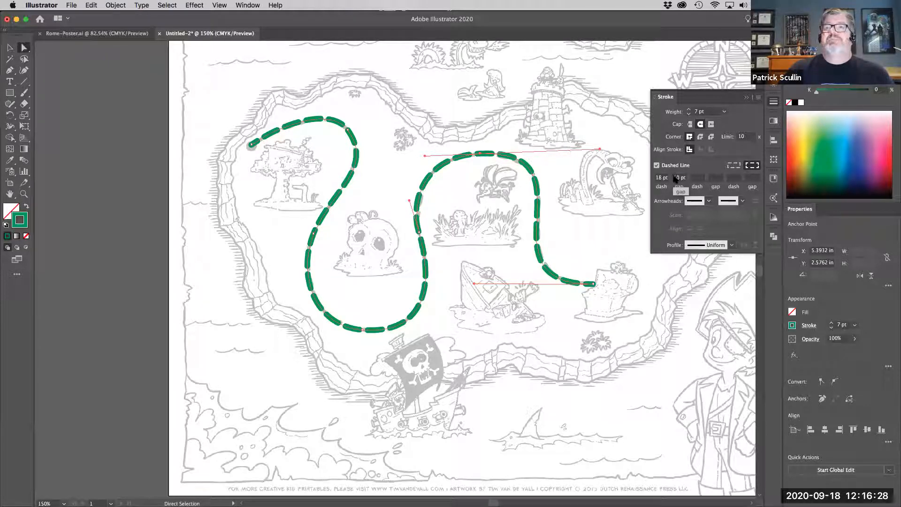
{"action": "type", "text": "12"}
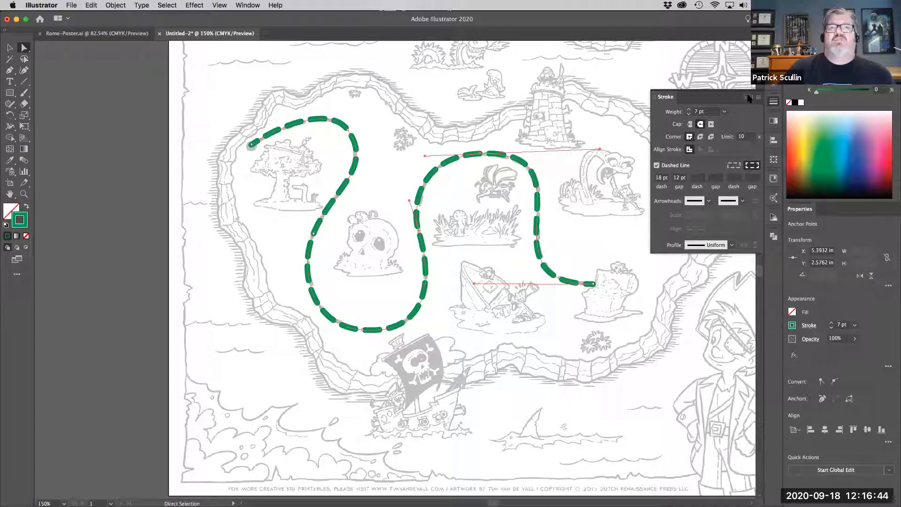
Close the stroke settings, leaving the trail with rounded 18 pt dashes and 12 pt gaps.
{"action": "left_click", "coordinate": [748, 97]}
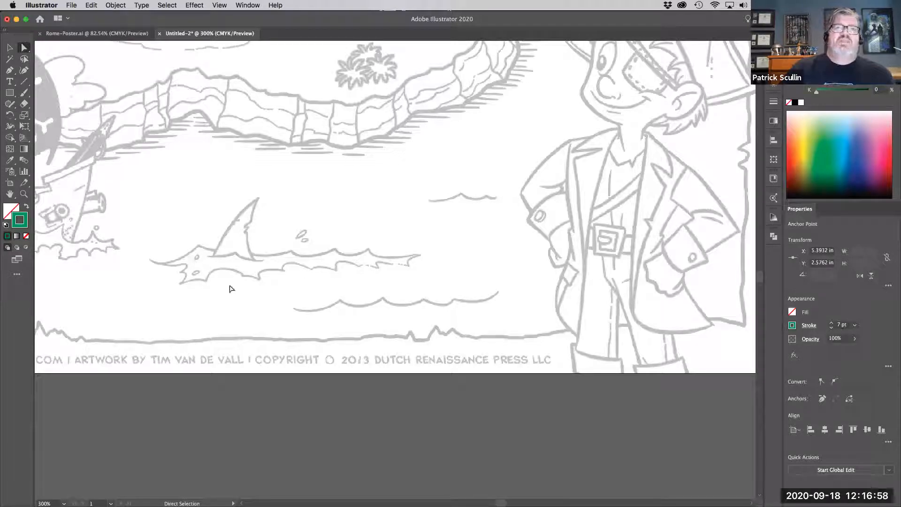
{"action": "mouse_move", "coordinate": [257, 277]}
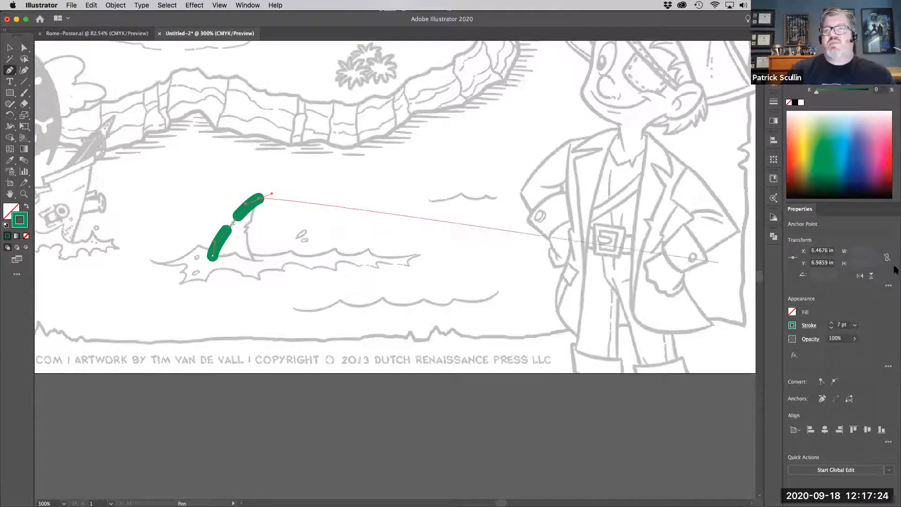
Uncheck Dashed Line for the fin path and adjust its stroke weight.
{"action": "left_click", "coordinate": [810, 325]}
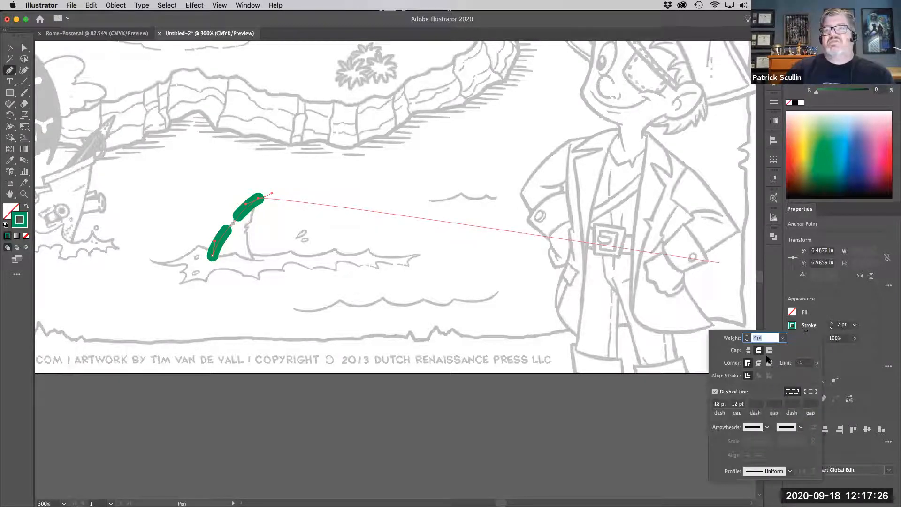
{"action": "left_click", "coordinate": [715, 392]}
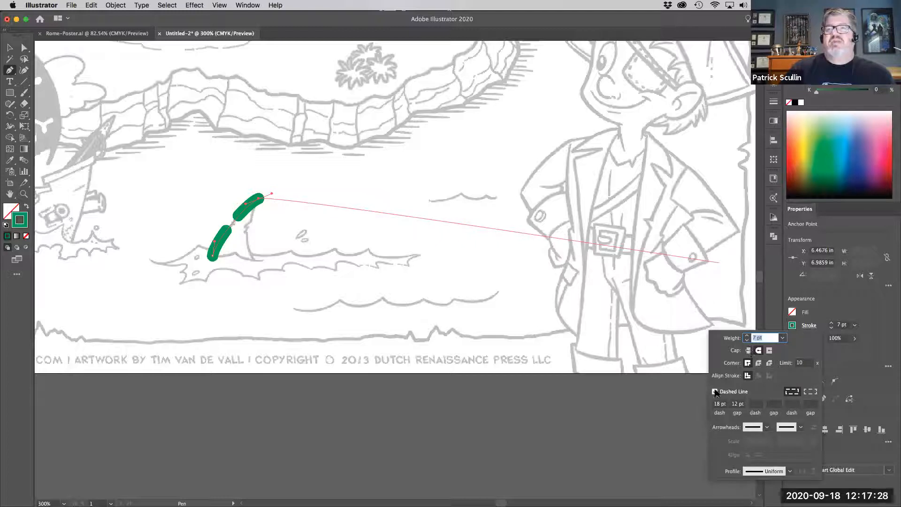
{"action": "left_click", "coordinate": [715, 392]}
{"action": "type", "text": "1"}
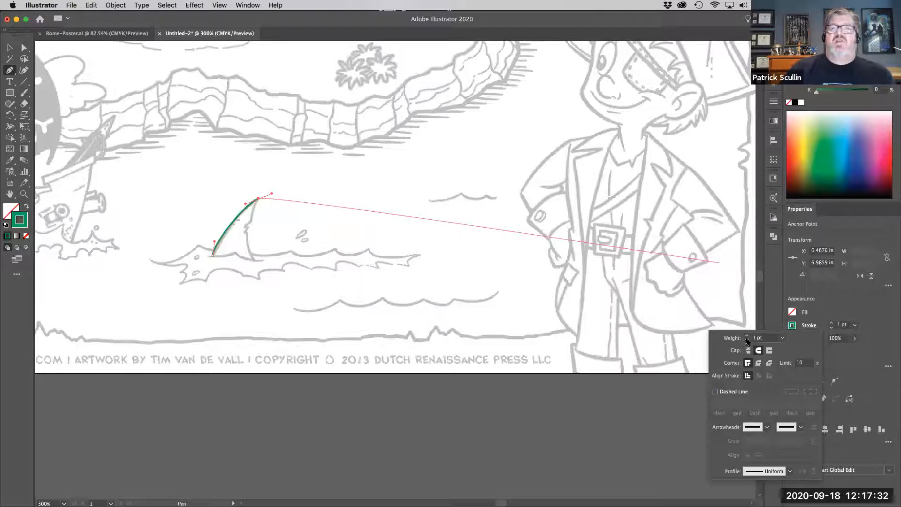
{"action": "left_click", "coordinate": [748, 335]}
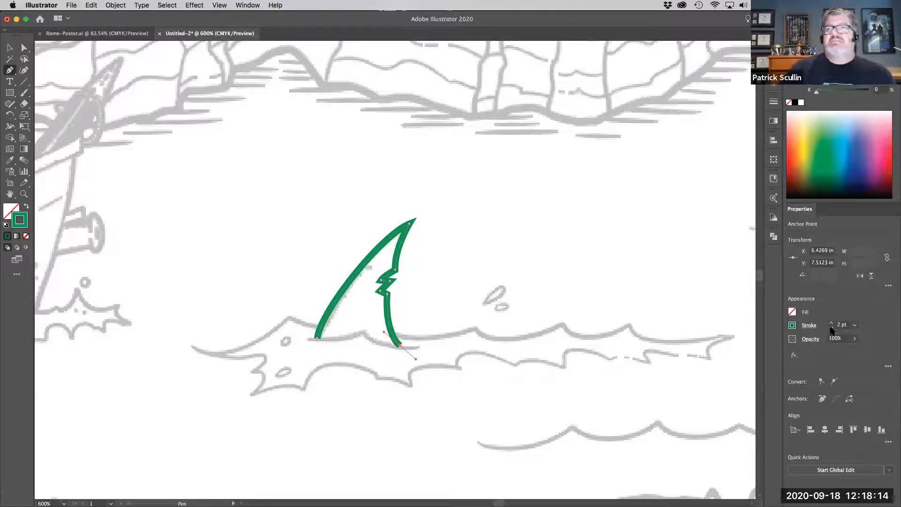
Thin the fin outline to 1 pt and apply Width Profile 1 to taper it.
{"action": "left_click", "coordinate": [832, 322]}
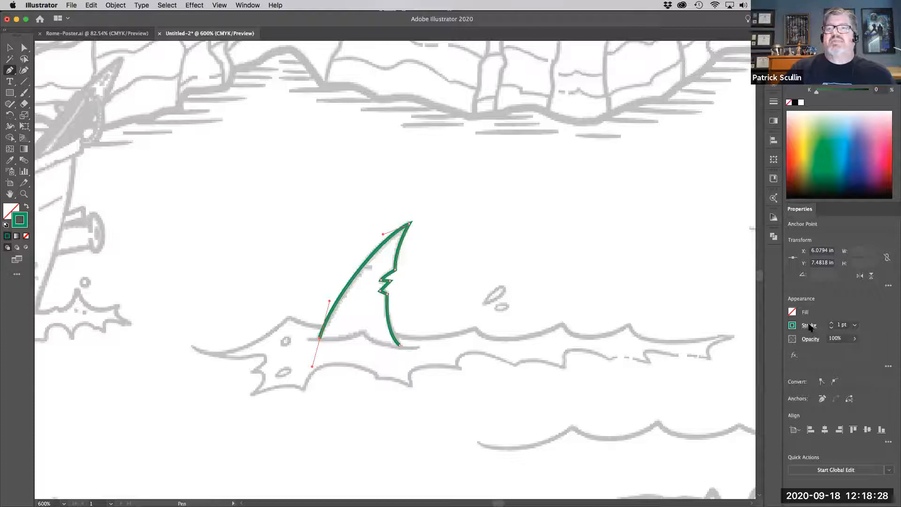
{"action": "left_click", "coordinate": [809, 325]}
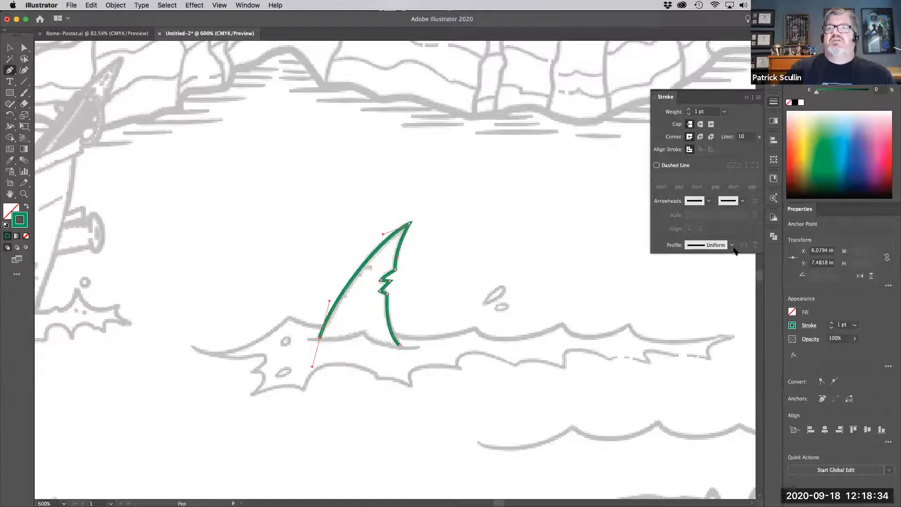
{"action": "left_click", "coordinate": [732, 245]}
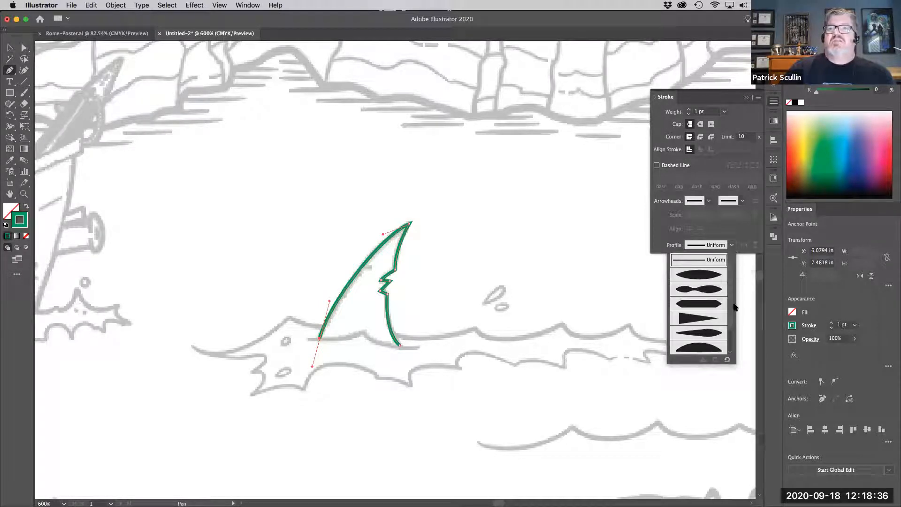
{"action": "mouse_move", "coordinate": [707, 296]}
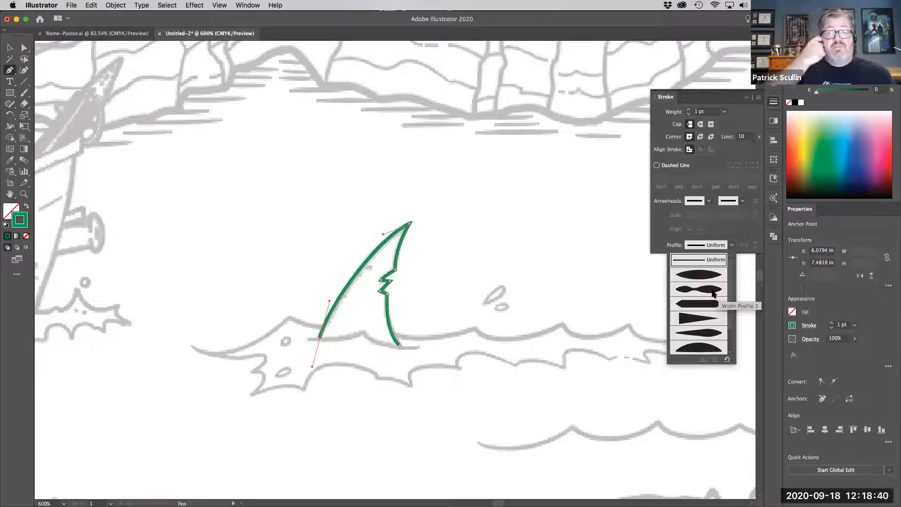
{"action": "mouse_move", "coordinate": [695, 279]}
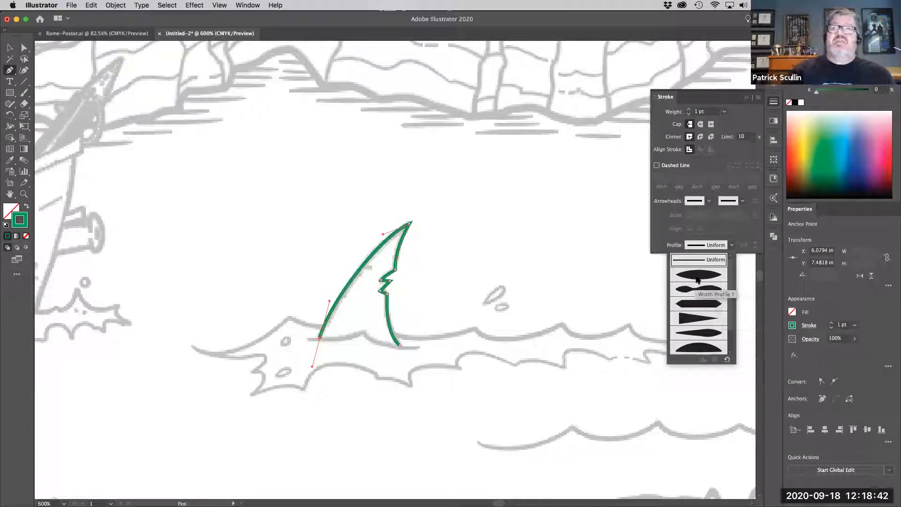
{"action": "left_click", "coordinate": [699, 274]}
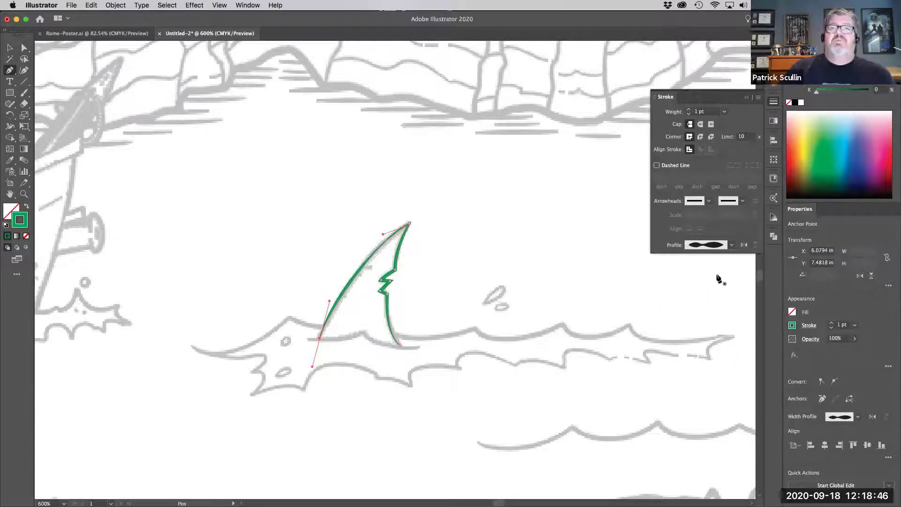
{"action": "left_click", "coordinate": [732, 244]}
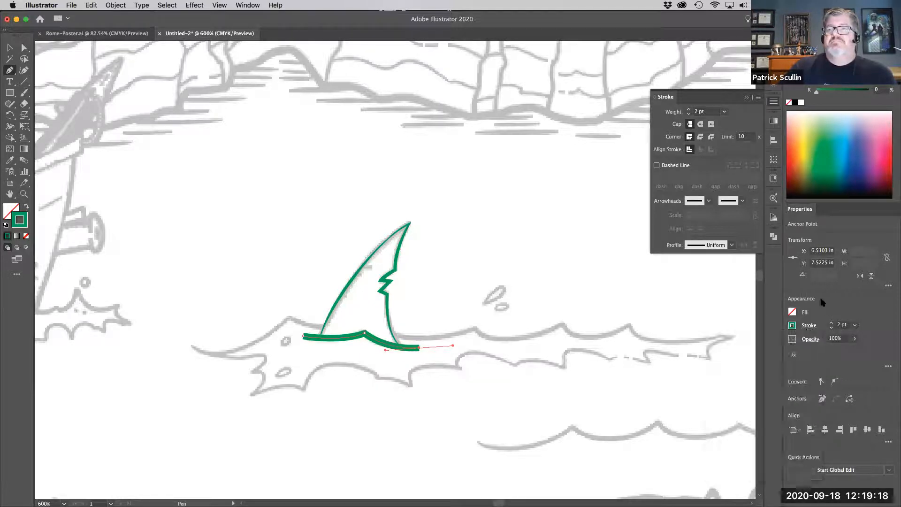
Give the fin's waterline path a tapered width profile and a 1 pt stroke weight.
{"action": "left_click", "coordinate": [731, 245]}
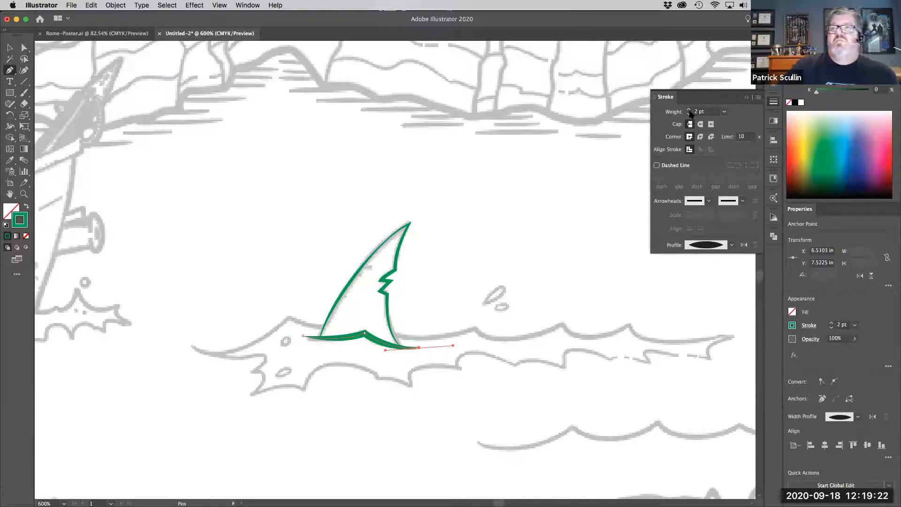
{"action": "left_click", "coordinate": [689, 109]}
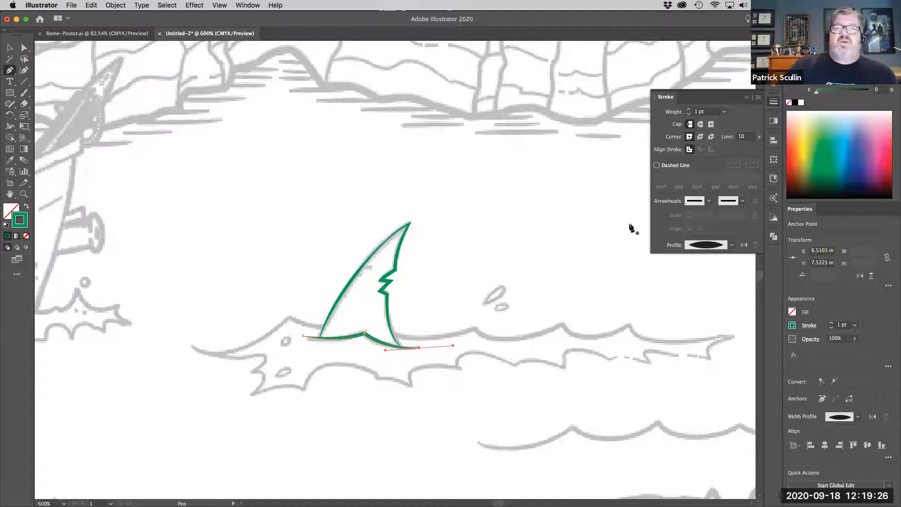
{"action": "mouse_move", "coordinate": [640, 239]}
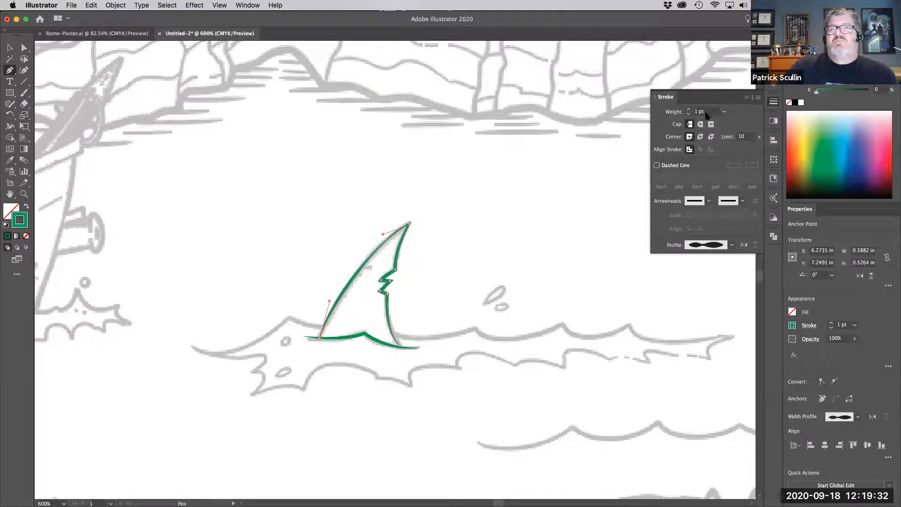
{"action": "left_click", "coordinate": [688, 109]}
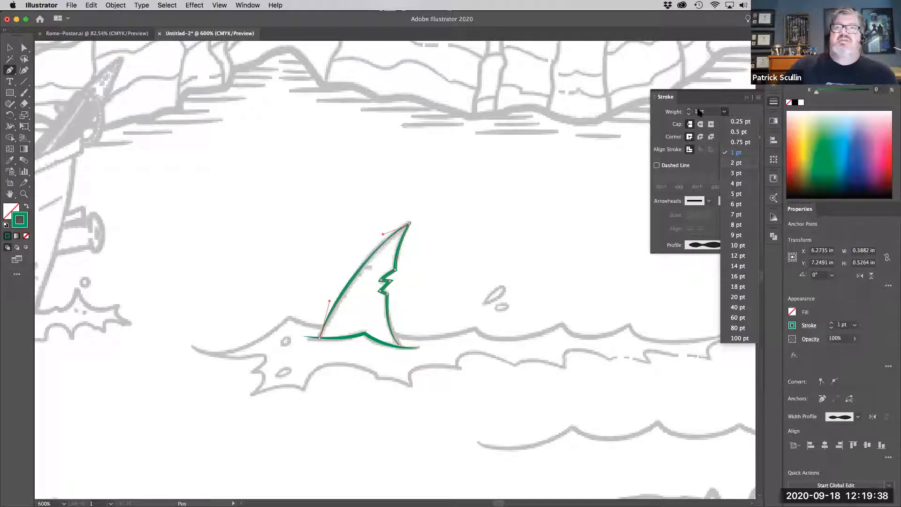
{"action": "left_click", "coordinate": [735, 152]}
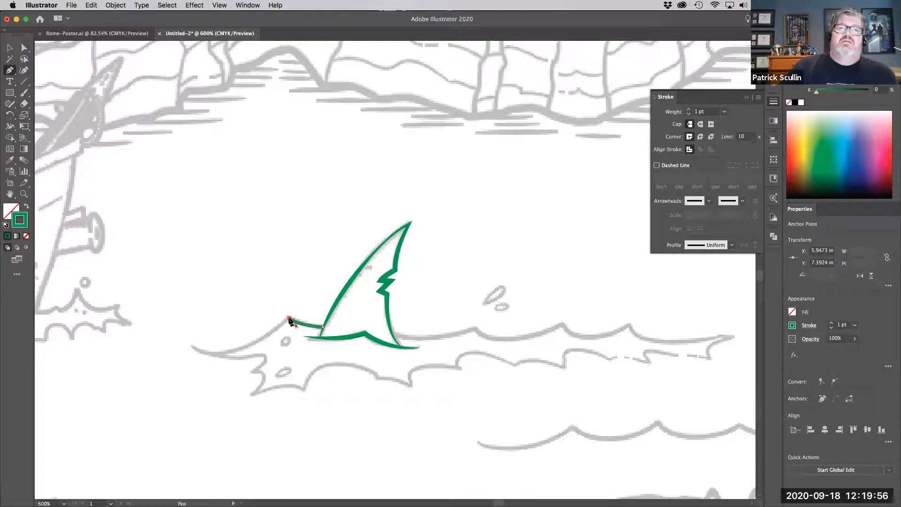
Pen-trace the wave line left of the fin, right along the sea, then back to the fin.
{"action": "left_click_drag", "start_coordinate": [288, 320], "coordinate": [136, 324]}
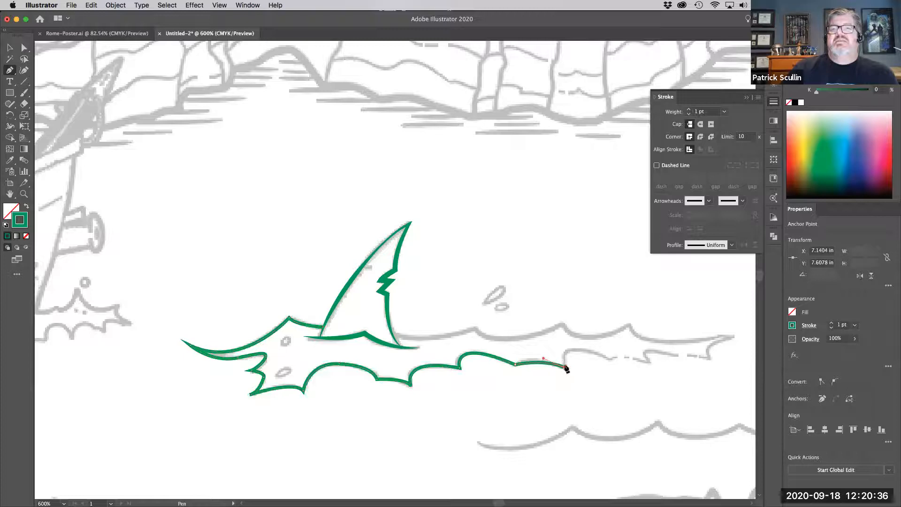
{"action": "left_click_drag", "start_coordinate": [565, 369], "coordinate": [671, 394]}
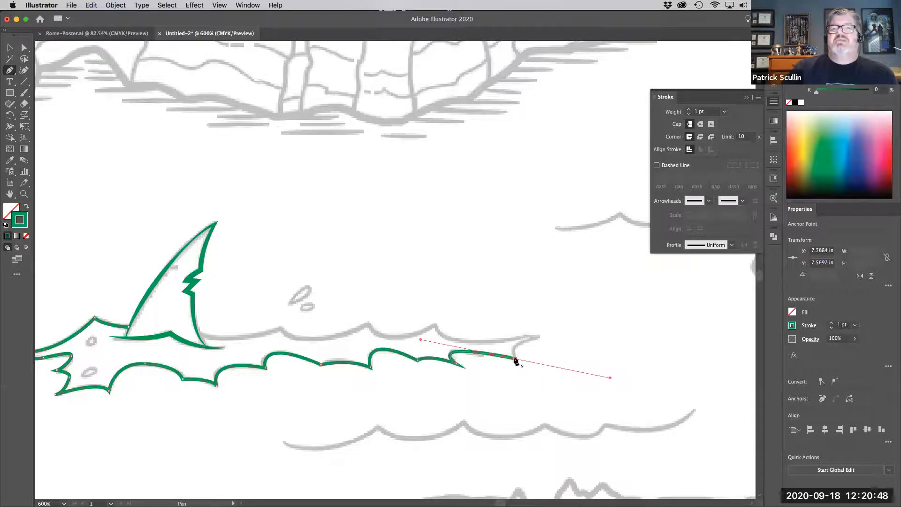
{"action": "left_click_drag", "start_coordinate": [515, 361], "coordinate": [545, 335]}
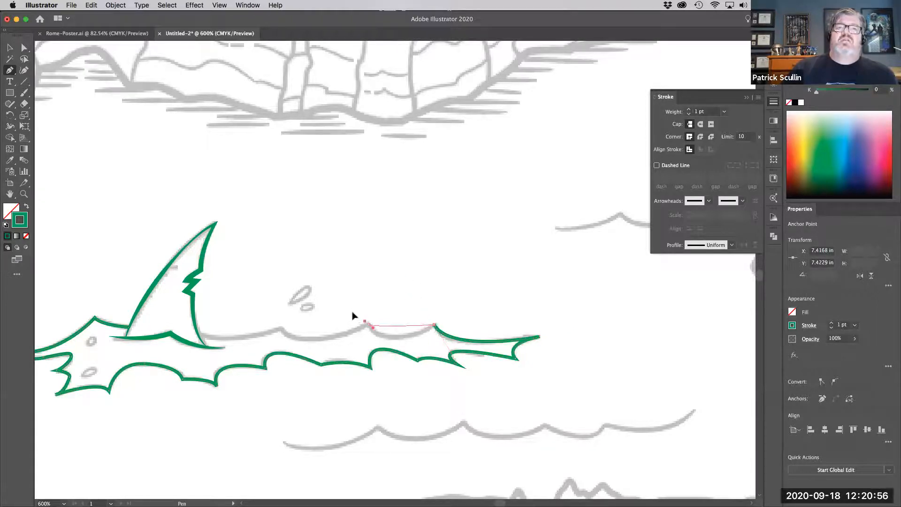
{"action": "left_click_drag", "start_coordinate": [371, 327], "coordinate": [347, 297]}
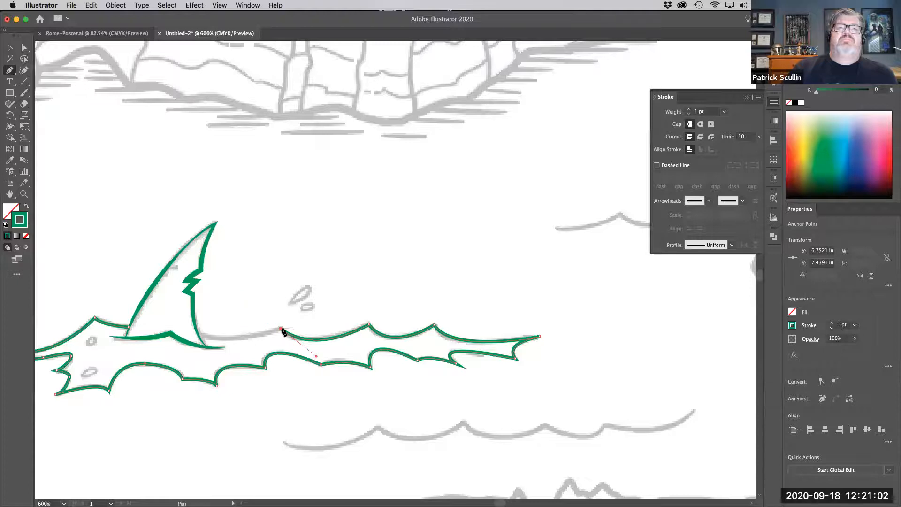
{"action": "left_click_drag", "start_coordinate": [282, 331], "coordinate": [155, 322]}
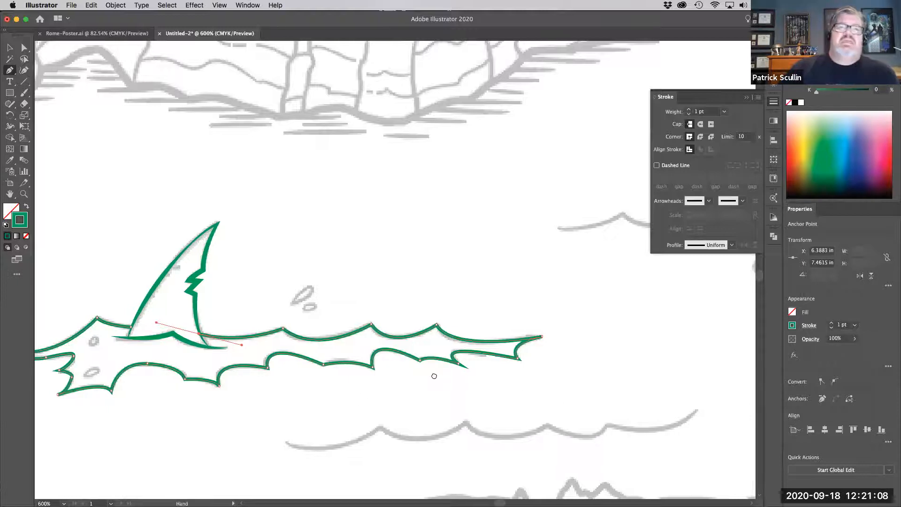
{"action": "left_click", "coordinate": [732, 245]}
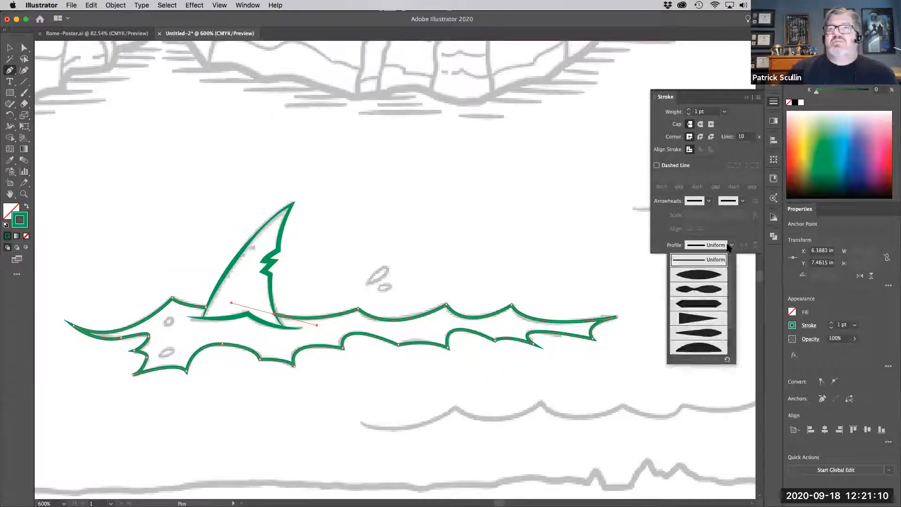
{"action": "left_click", "coordinate": [699, 290]}
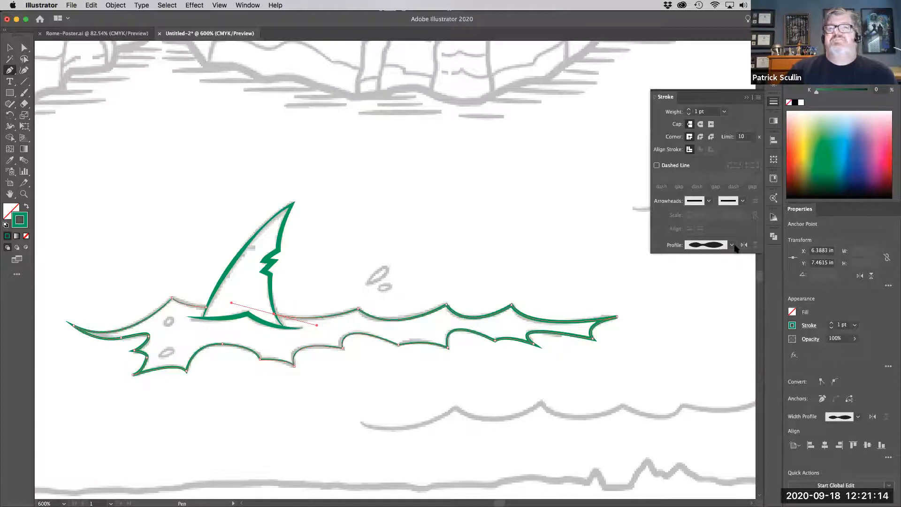
{"action": "left_click", "coordinate": [732, 245]}
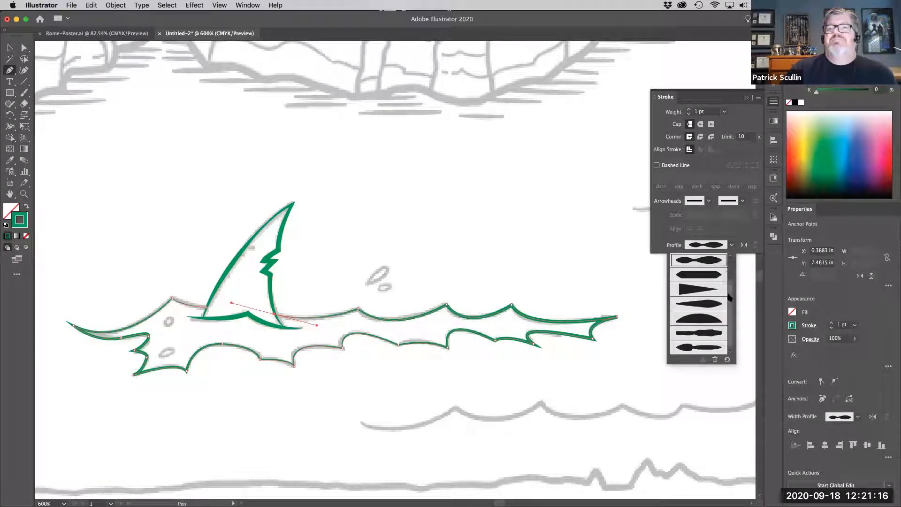
{"action": "left_click", "coordinate": [699, 260]}
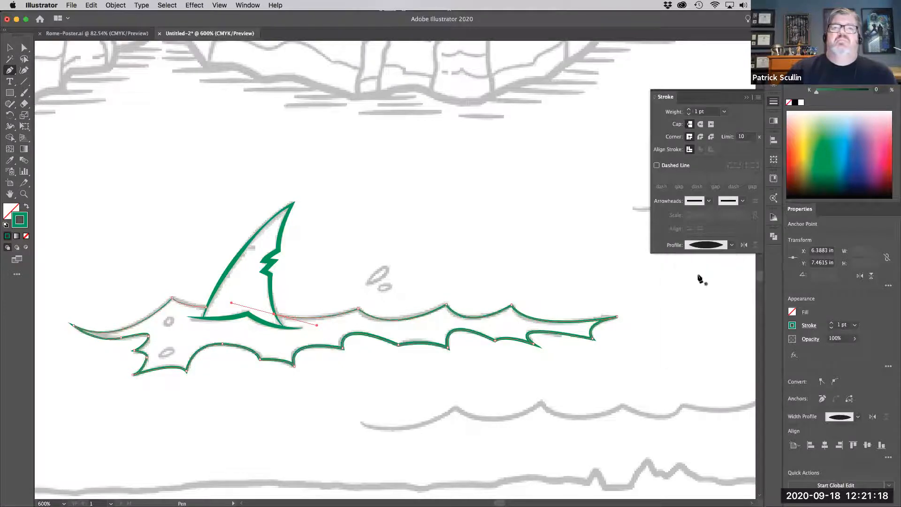
{"action": "left_click", "coordinate": [732, 244]}
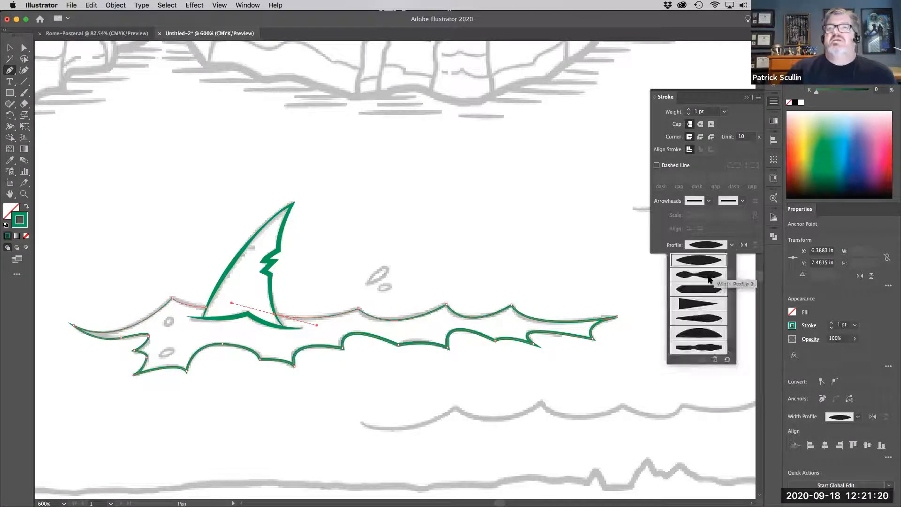
{"action": "left_click", "coordinate": [699, 260]}
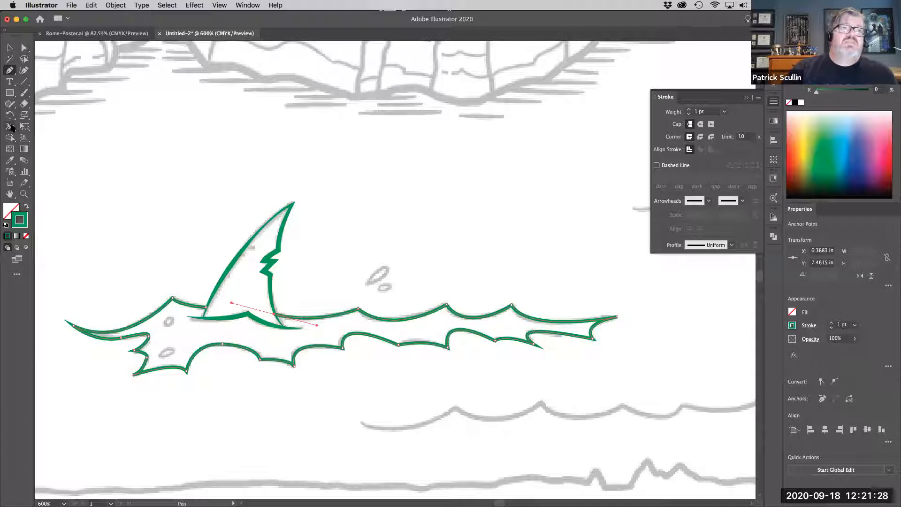
{"action": "mouse_move", "coordinate": [10, 127]}
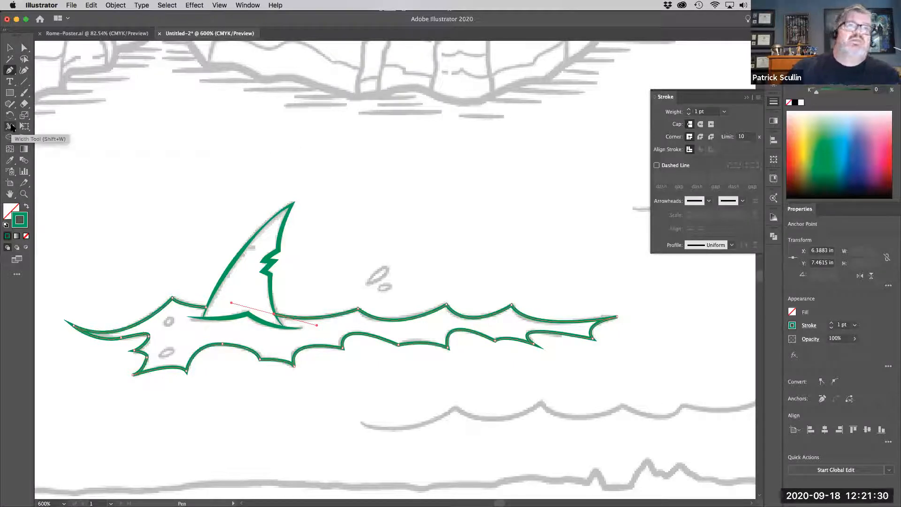
{"action": "left_click", "coordinate": [9, 126]}
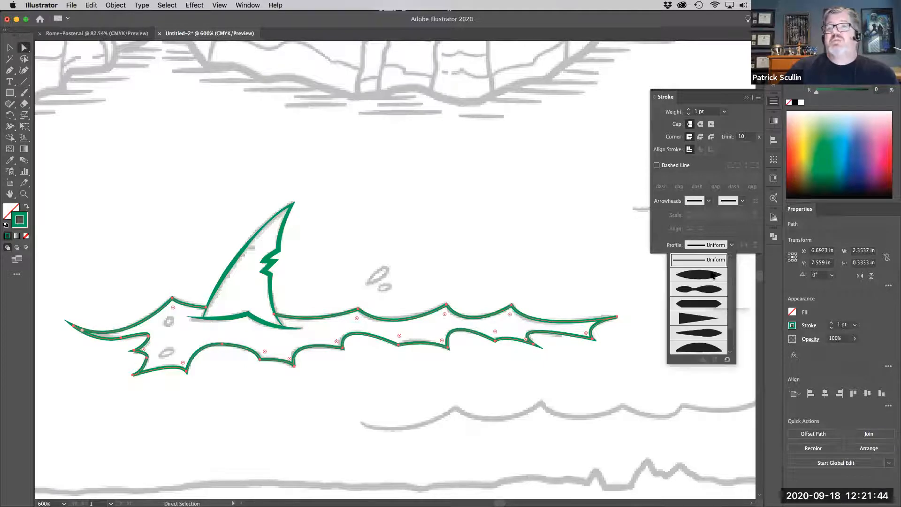
{"action": "mouse_move", "coordinate": [456, 311]}
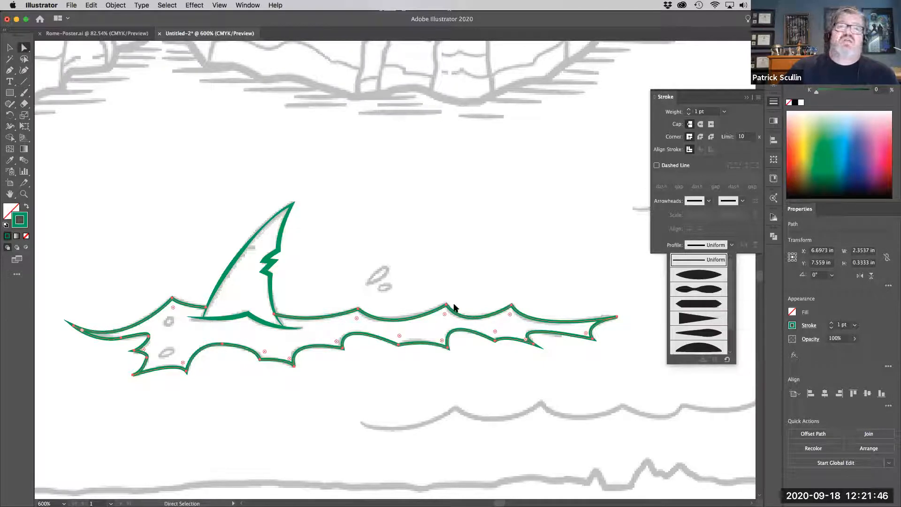
{"action": "left_click", "coordinate": [86, 390]}
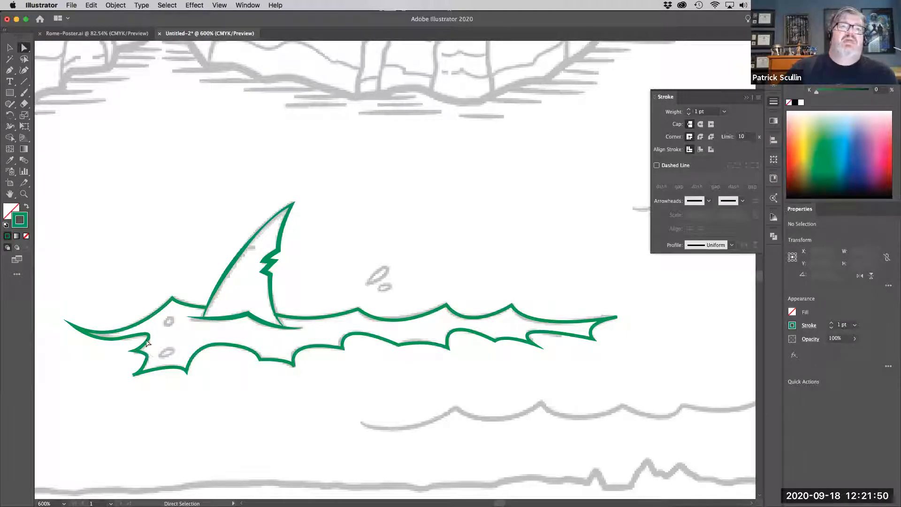
Switch to the Ellipse tool and trace the shark's upper and lower body spots as ellipses.
{"action": "left_click", "coordinate": [10, 93]}
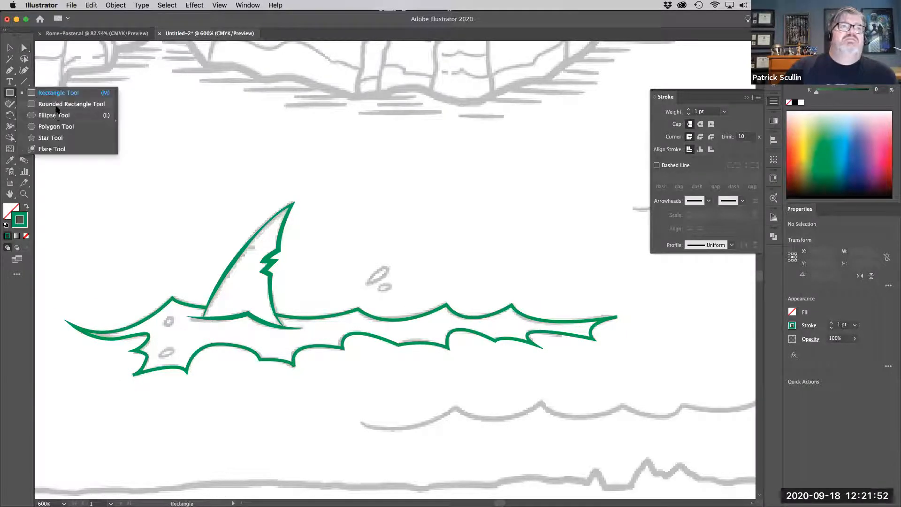
{"action": "left_click", "coordinate": [54, 115]}
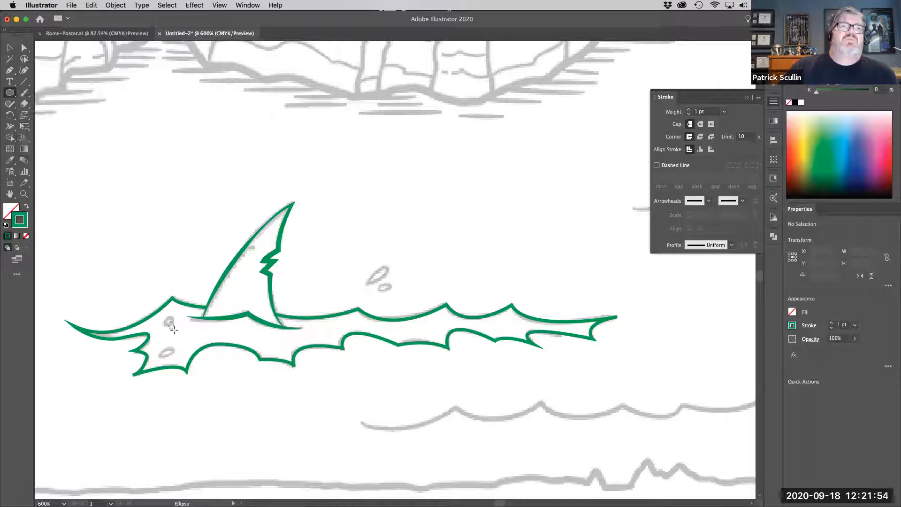
{"action": "left_click", "coordinate": [169, 325]}
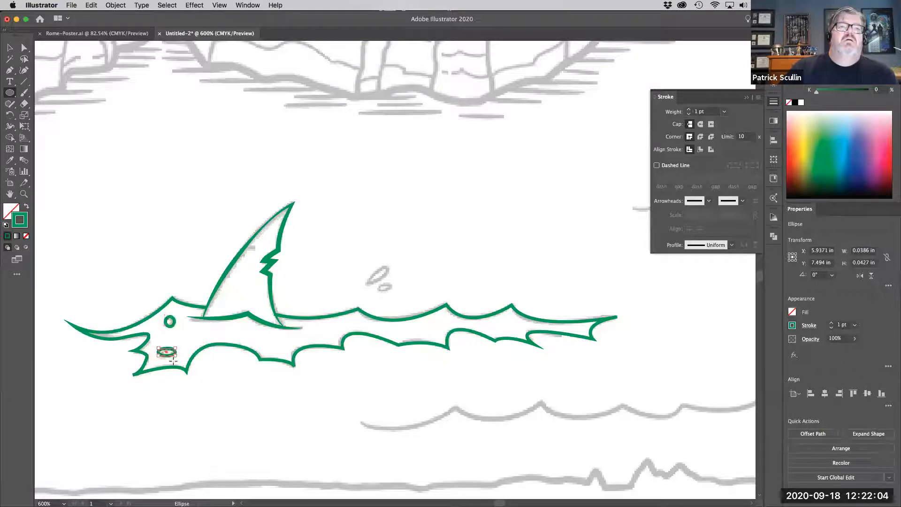
{"action": "left_click", "coordinate": [731, 245]}
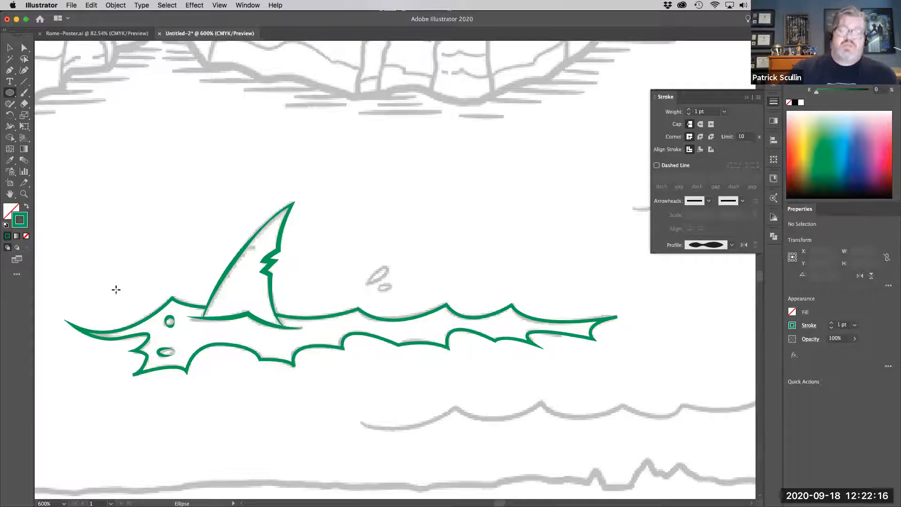
{"action": "left_click_drag", "start_coordinate": [116, 289], "coordinate": [213, 269]}
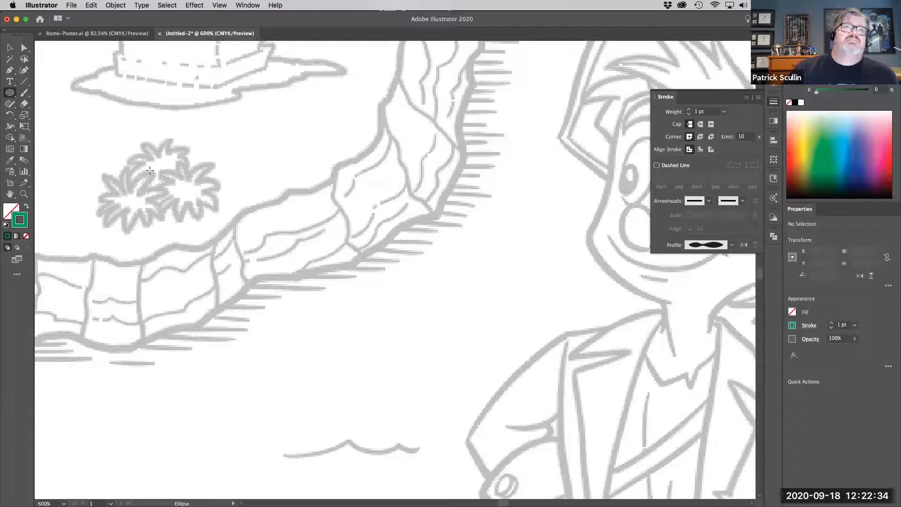
{"action": "mouse_move", "coordinate": [10, 72]}
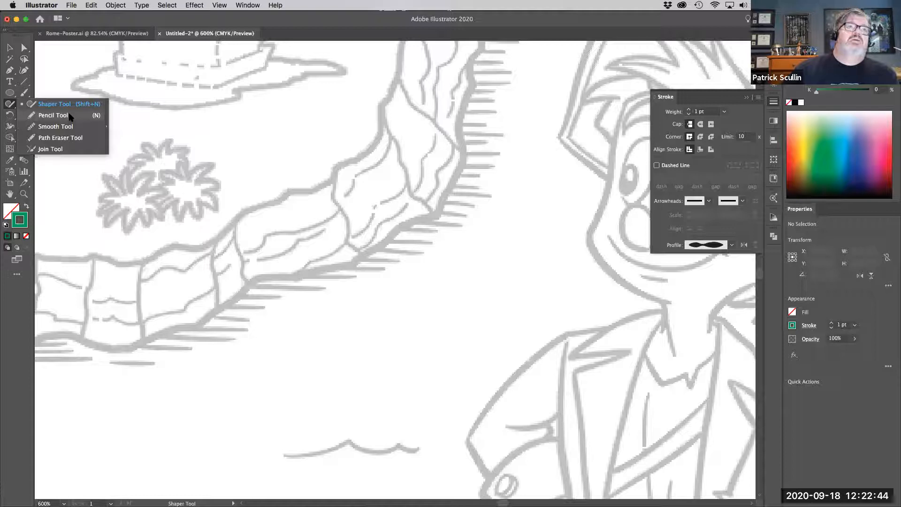
Pencil five short green hatch lines climbing under the island's cliff edge.
{"action": "left_click", "coordinate": [54, 115]}
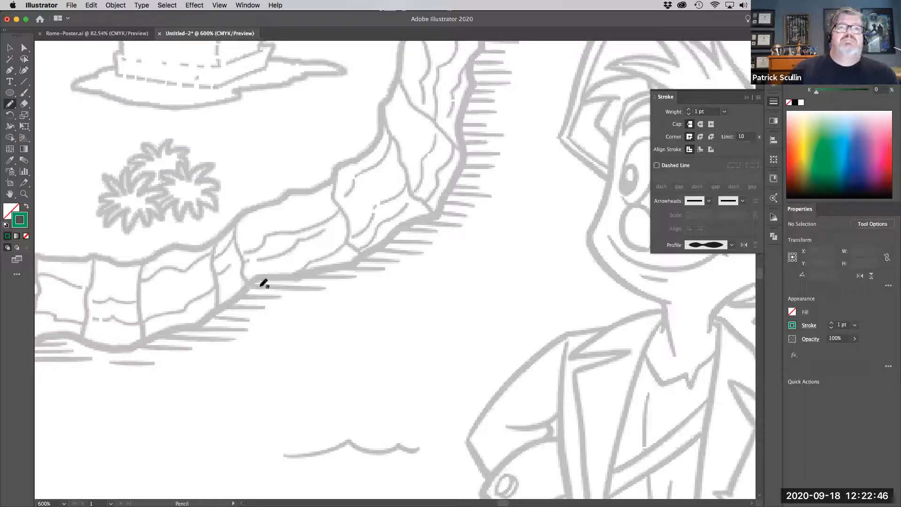
{"action": "left_click_drag", "start_coordinate": [247, 287], "coordinate": [322, 286]}
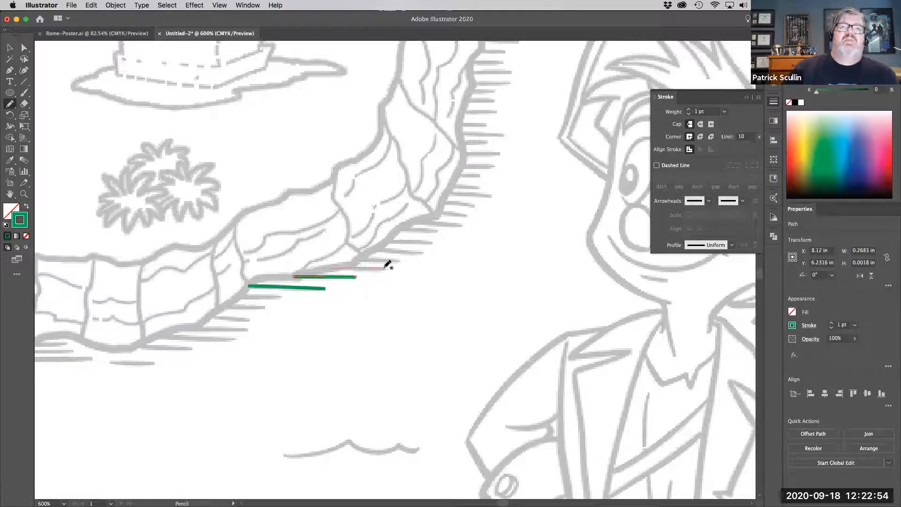
{"action": "left_click_drag", "start_coordinate": [354, 259], "coordinate": [400, 261]}
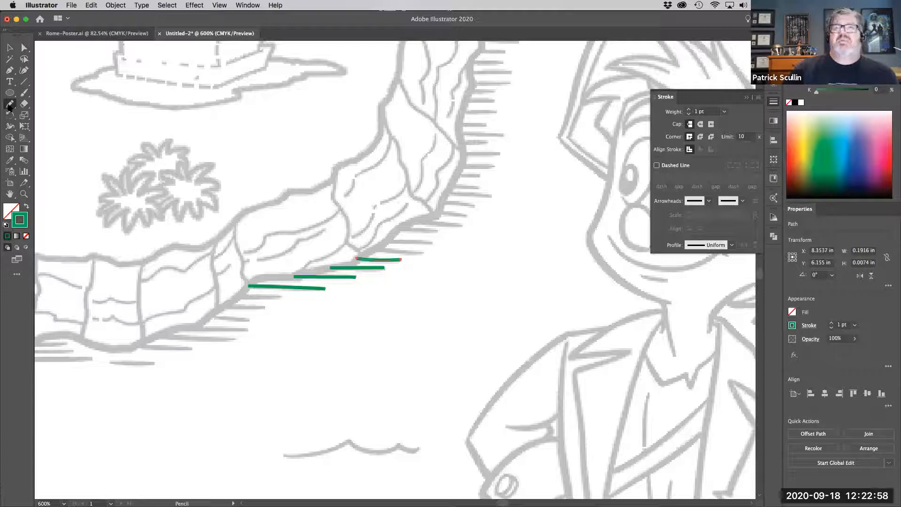
{"action": "mouse_move", "coordinate": [9, 105]}
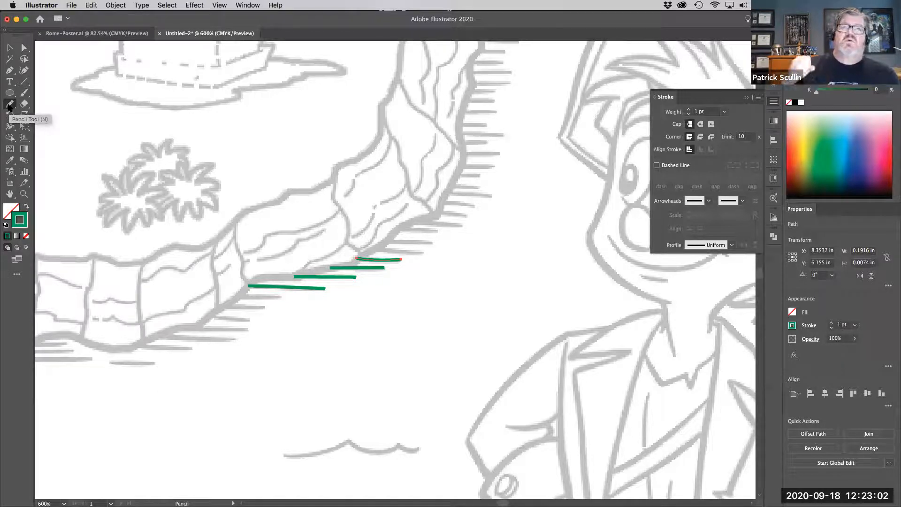
{"action": "mouse_move", "coordinate": [381, 249]}
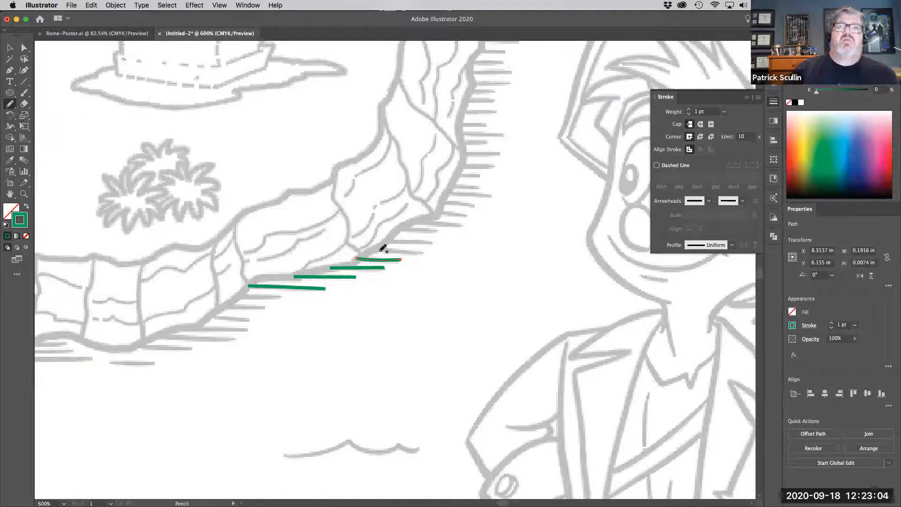
{"action": "left_click_drag", "start_coordinate": [379, 255], "coordinate": [422, 253]}
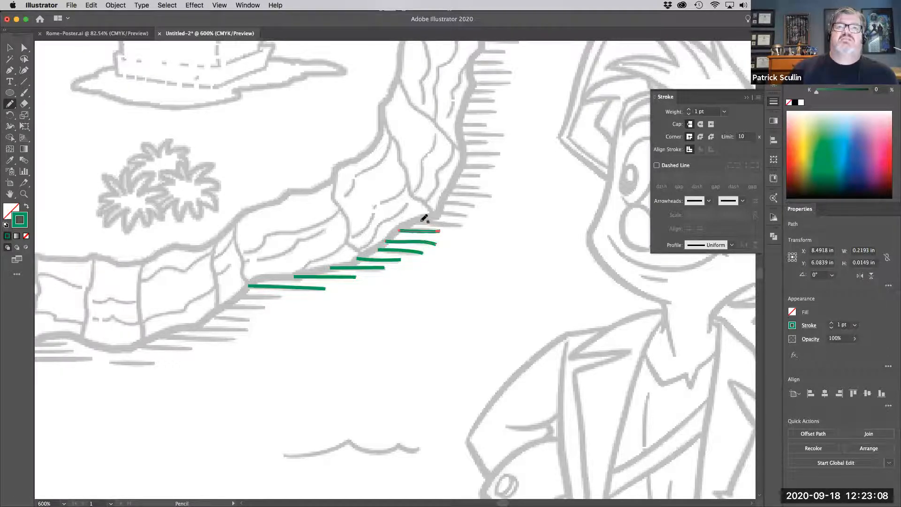
{"action": "left_click_drag", "start_coordinate": [399, 233], "coordinate": [463, 225]}
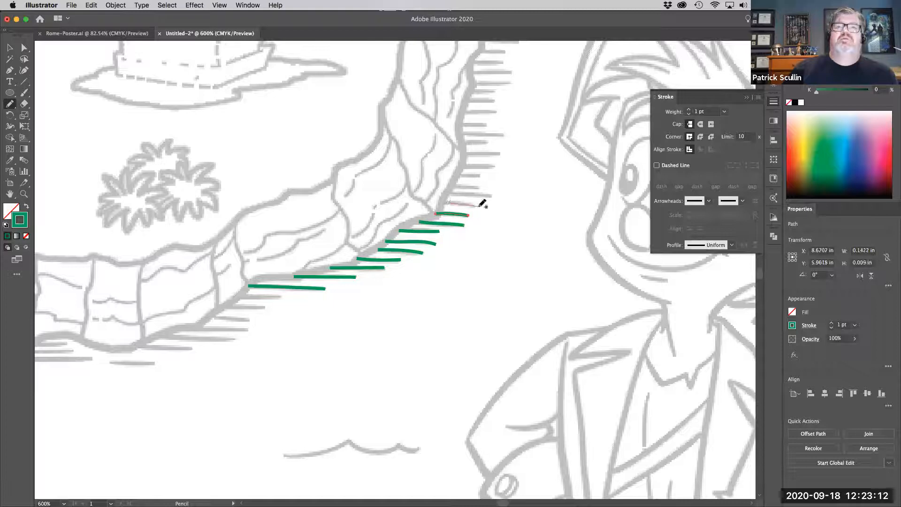
{"action": "left_click_drag", "start_coordinate": [443, 192], "coordinate": [491, 195]}
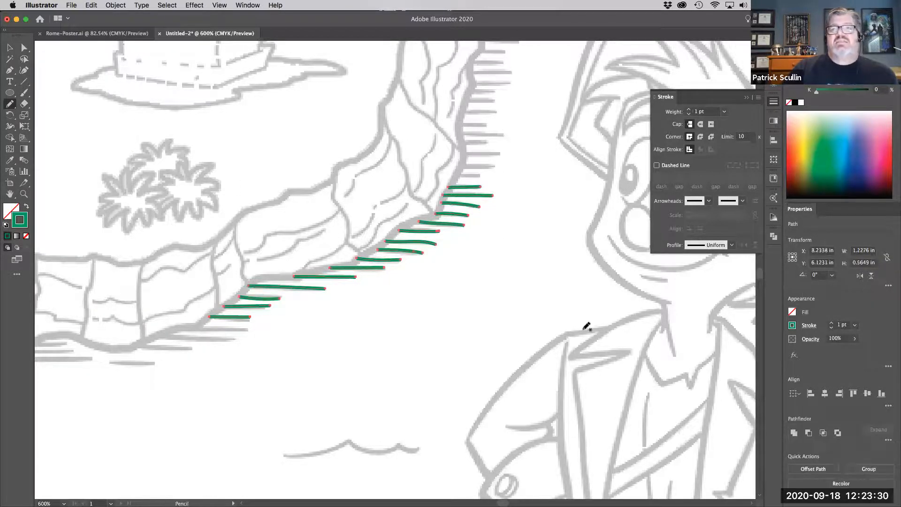
Select the shoreline hatch lines and apply the arc-shaped width profile.
{"action": "left_click", "coordinate": [809, 325]}
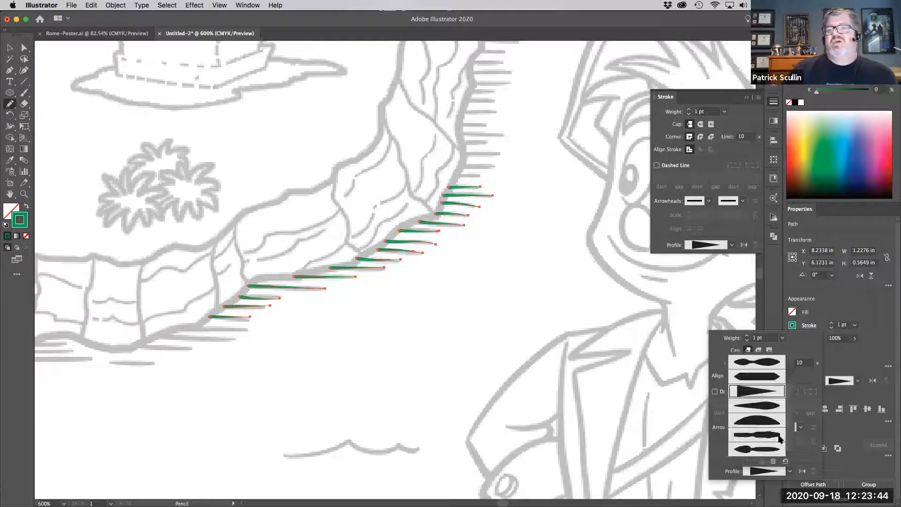
{"action": "left_click", "coordinate": [757, 391]}
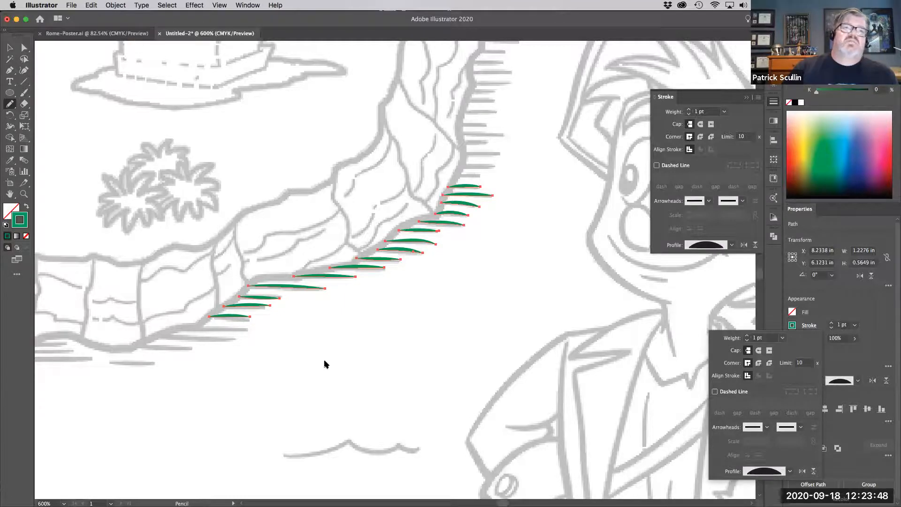
{"action": "mouse_move", "coordinate": [284, 340]}
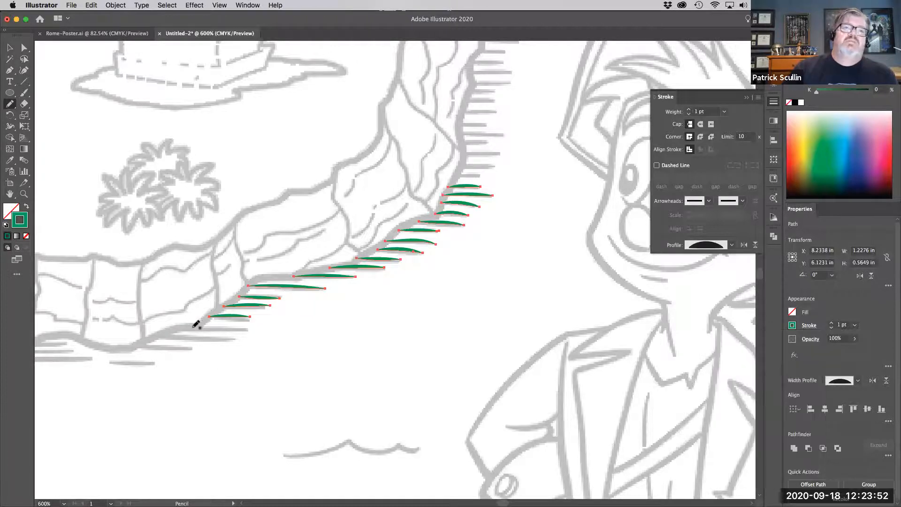
Draw two more hatch lines along the lower left shoreline.
{"action": "left_click_drag", "start_coordinate": [207, 319], "coordinate": [241, 334]}
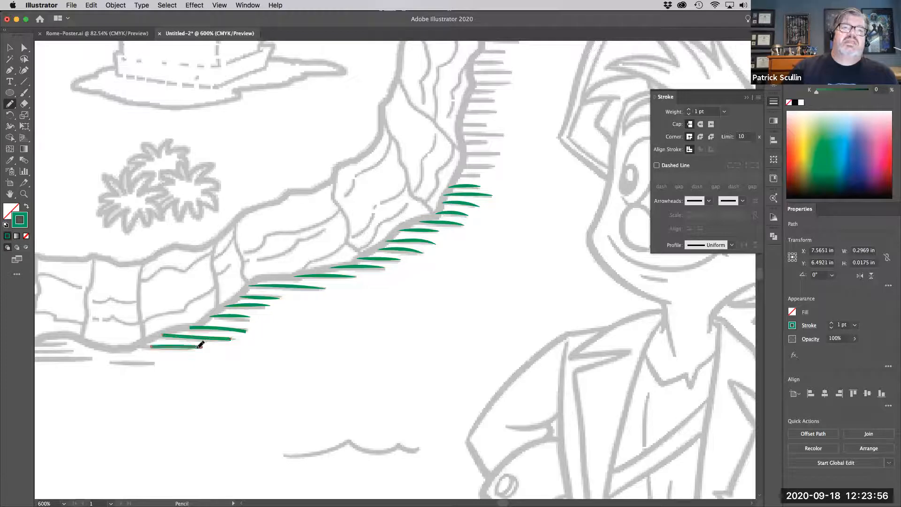
{"action": "left_click_drag", "start_coordinate": [152, 345], "coordinate": [201, 349]}
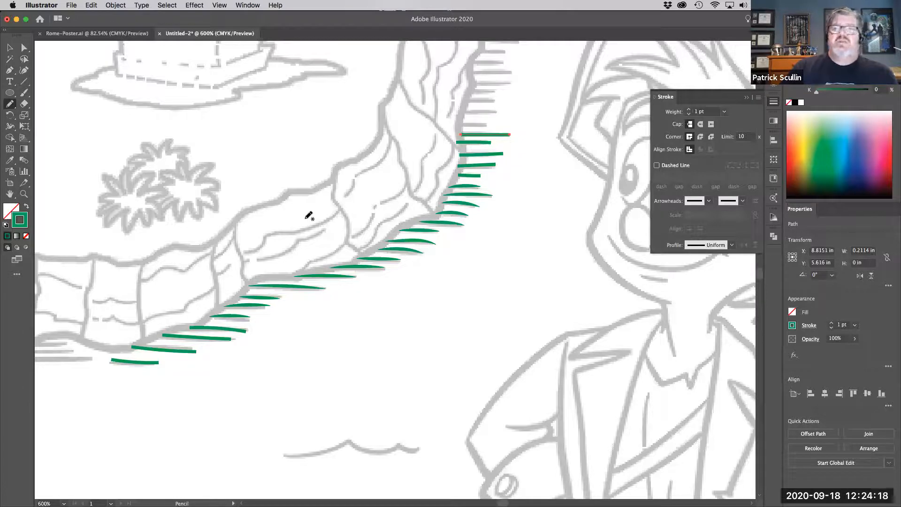
{"action": "mouse_move", "coordinate": [595, 195]}
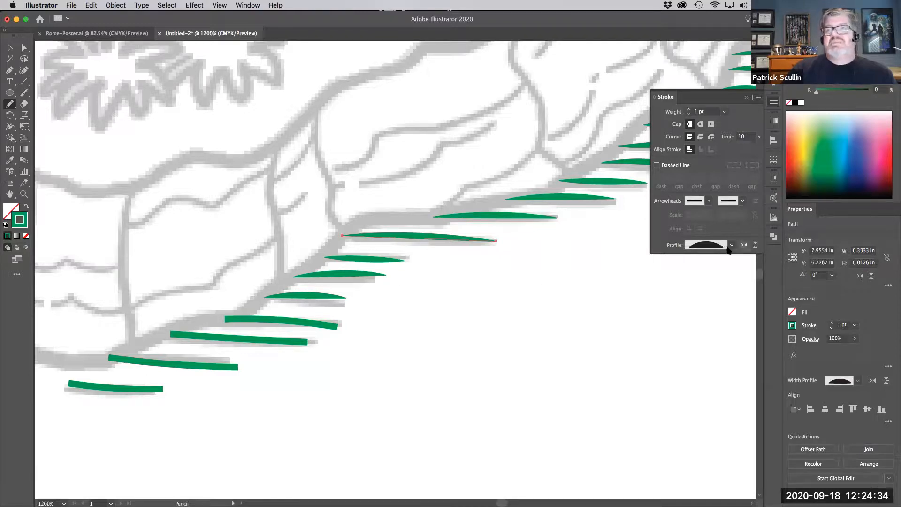
{"action": "mouse_move", "coordinate": [610, 247]}
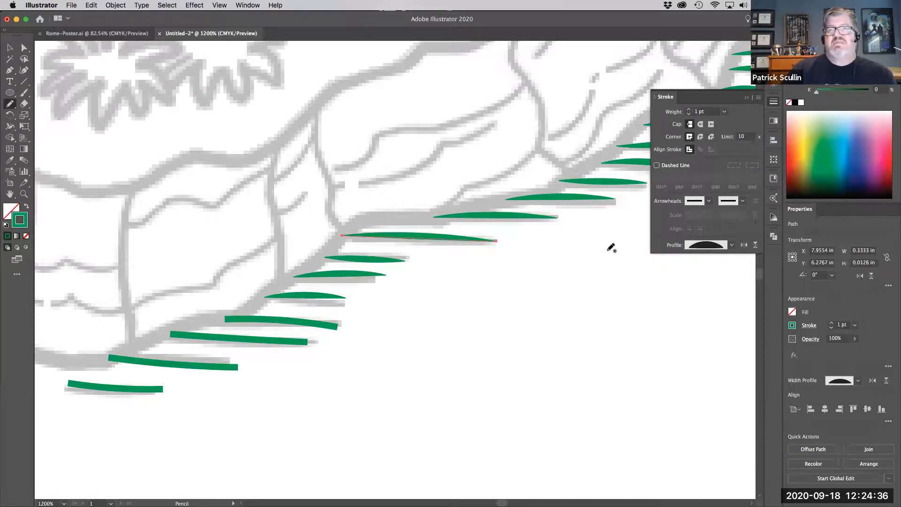
{"action": "mouse_move", "coordinate": [440, 260]}
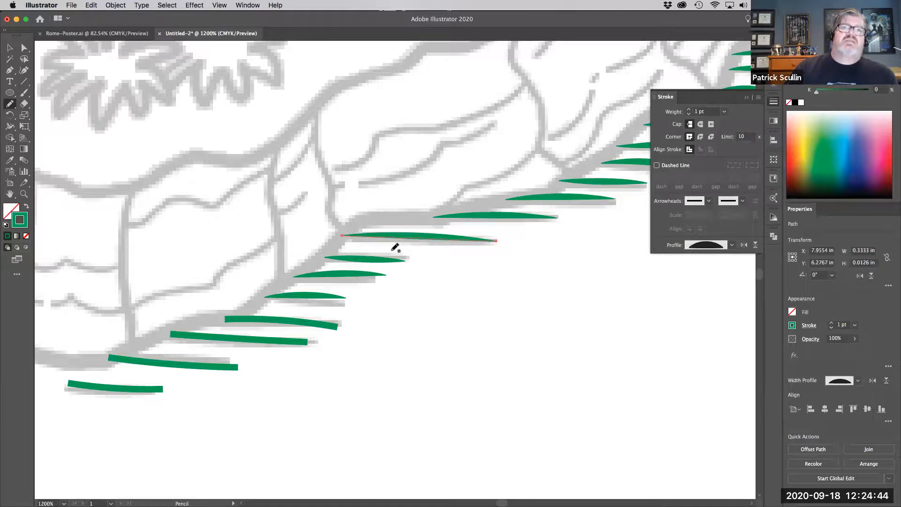
{"action": "mouse_move", "coordinate": [363, 224]}
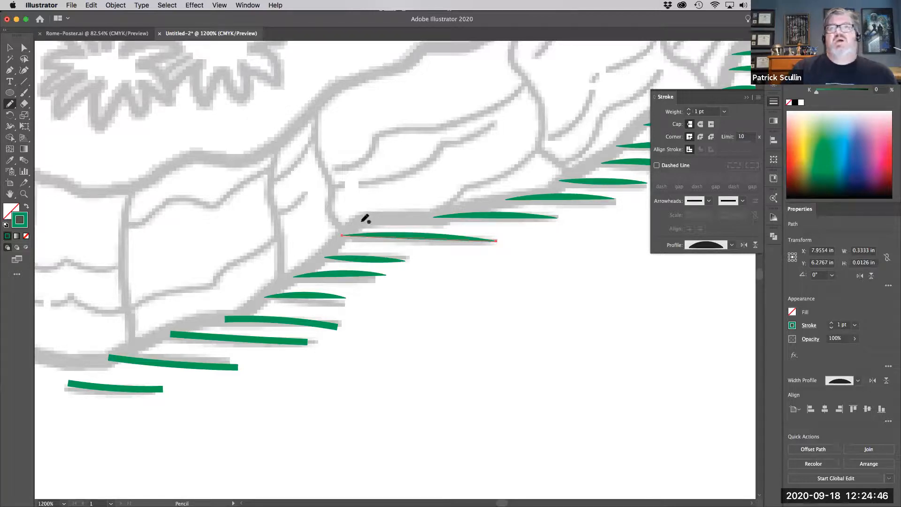
Open the graphic styles list and draw a new hatch line near the top shore.
{"action": "left_click", "coordinate": [247, 5]}
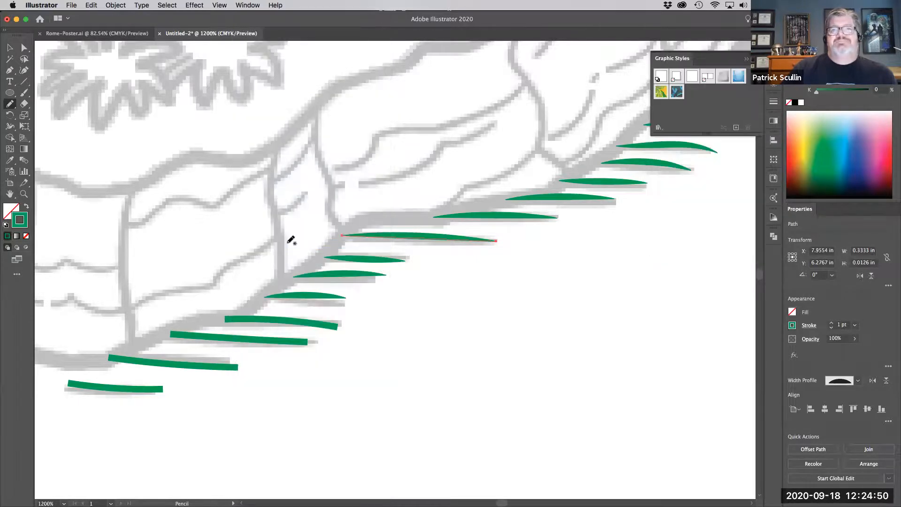
{"action": "mouse_move", "coordinate": [685, 97]}
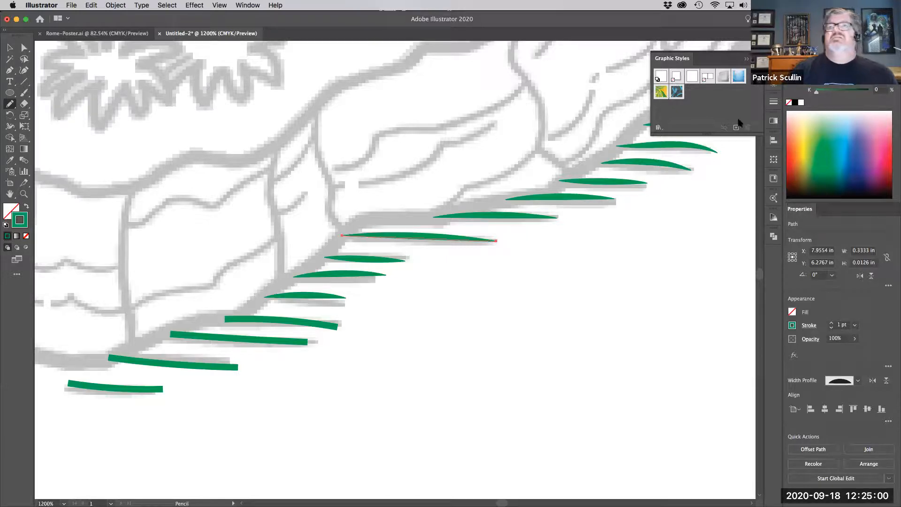
{"action": "mouse_move", "coordinate": [736, 127]}
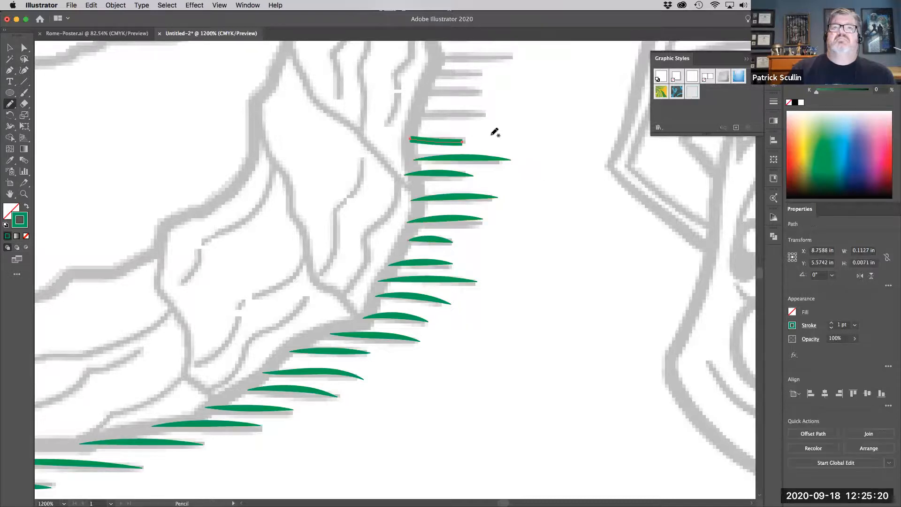
{"action": "left_click_drag", "start_coordinate": [428, 113], "coordinate": [486, 111]}
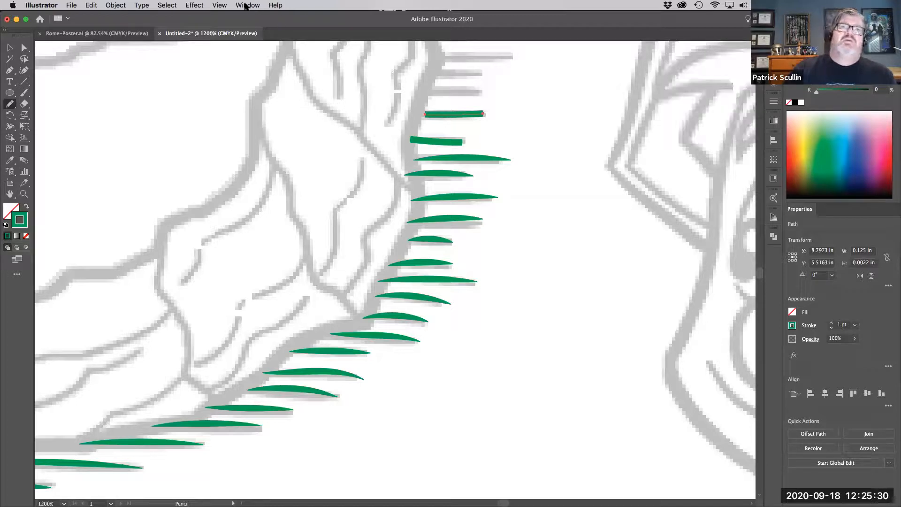
Show the Appearance panel and open its flyout menu of extra options.
{"action": "left_click", "coordinate": [247, 5]}
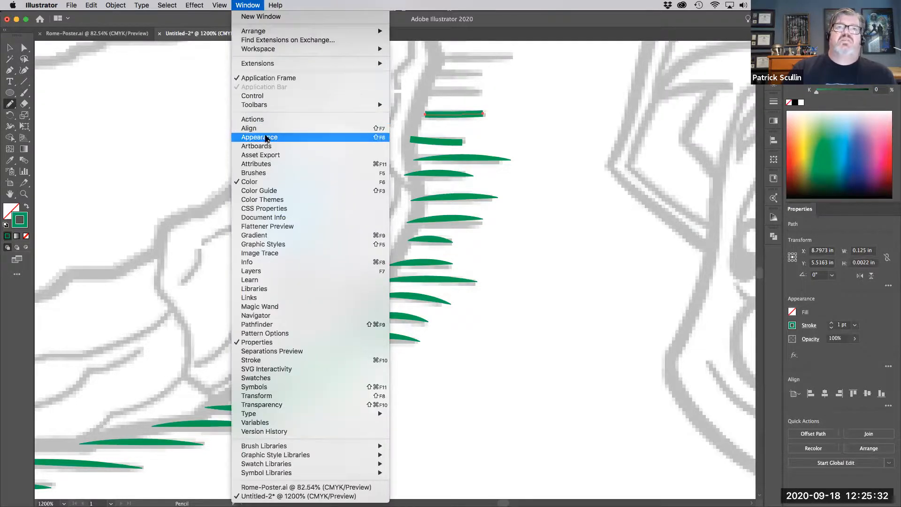
{"action": "left_click", "coordinate": [259, 137]}
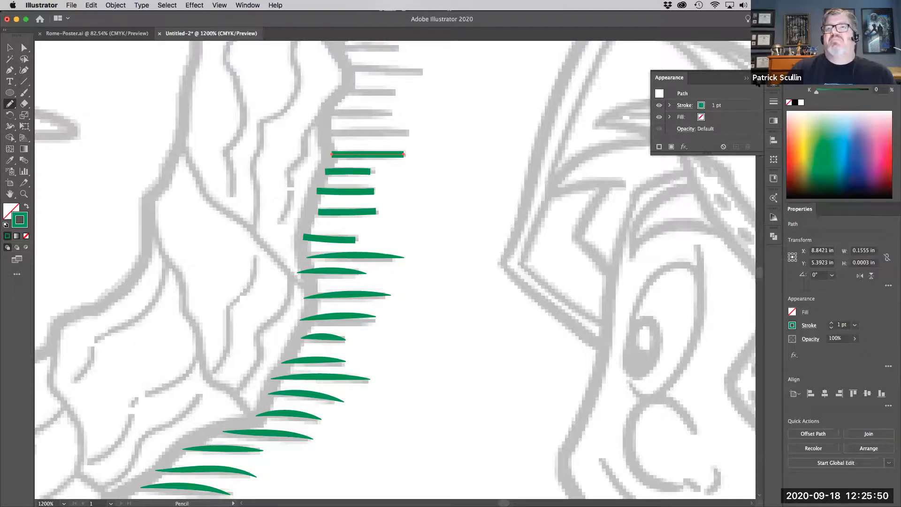
{"action": "left_click", "coordinate": [745, 79]}
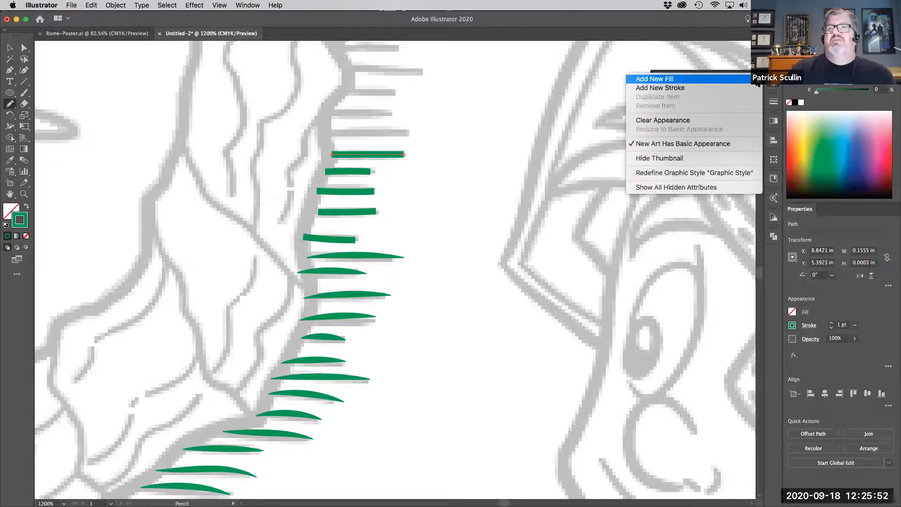
{"action": "mouse_move", "coordinate": [742, 144]}
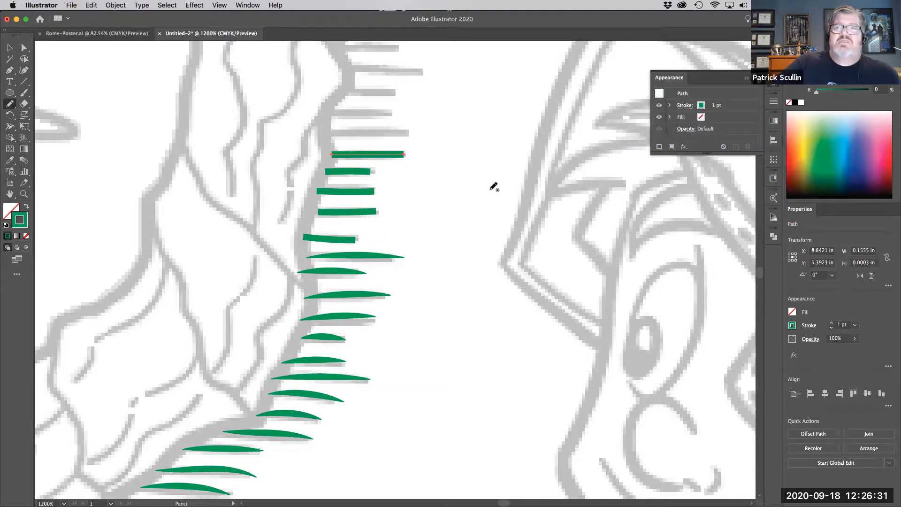
Marquee-select the untapered top hatch lines and show the Graphic Styles panel.
{"action": "left_click_drag", "start_coordinate": [247, 118], "coordinate": [425, 248]}
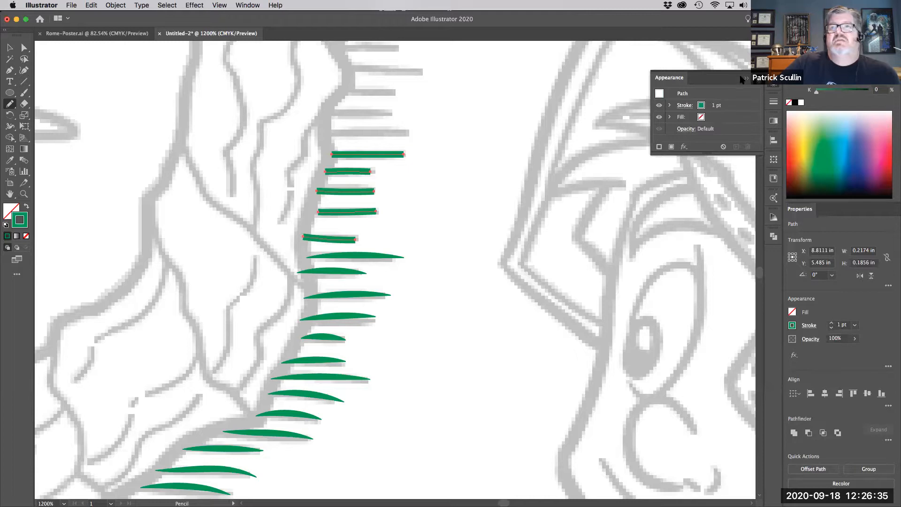
{"action": "left_click", "coordinate": [247, 5]}
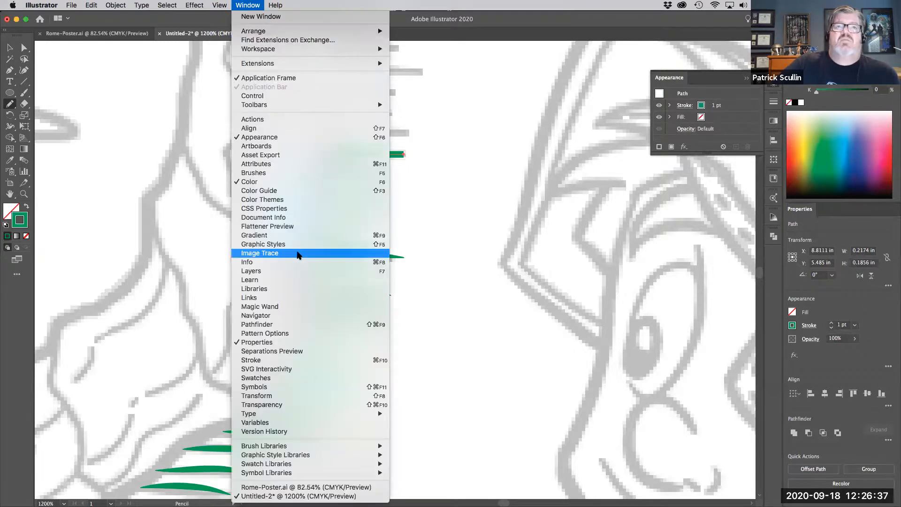
{"action": "mouse_move", "coordinate": [291, 244]}
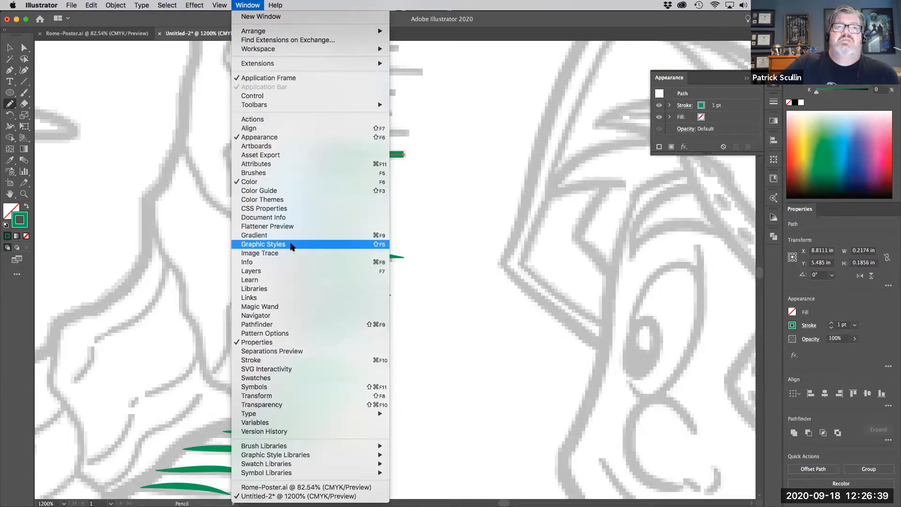
{"action": "left_click", "coordinate": [263, 245]}
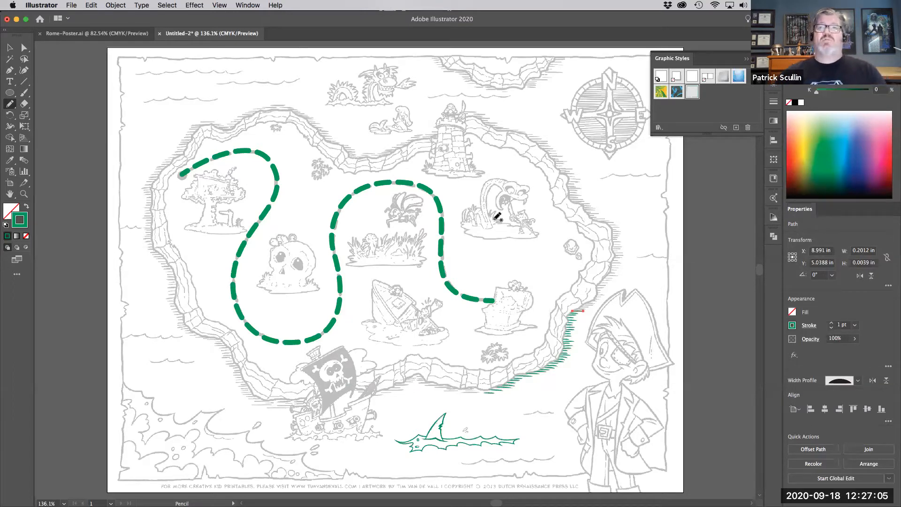
{"action": "mouse_move", "coordinate": [425, 281]}
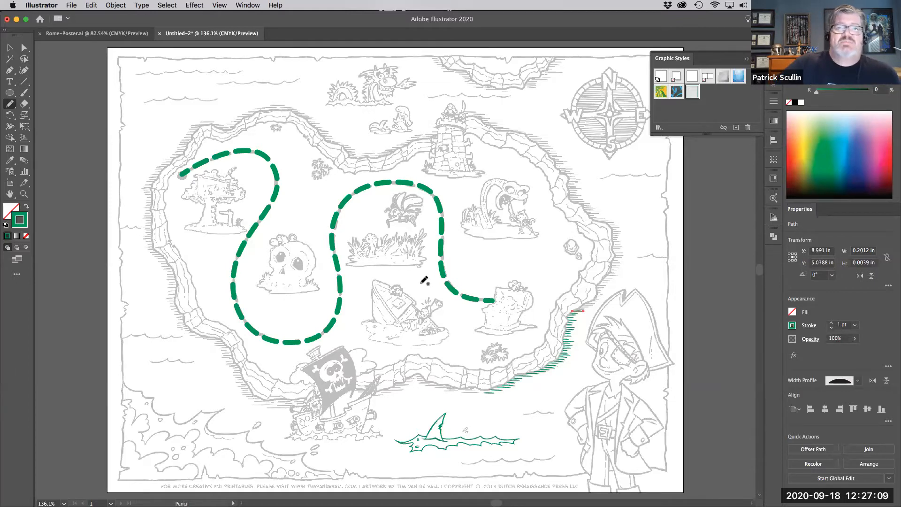
{"action": "mouse_move", "coordinate": [511, 248]}
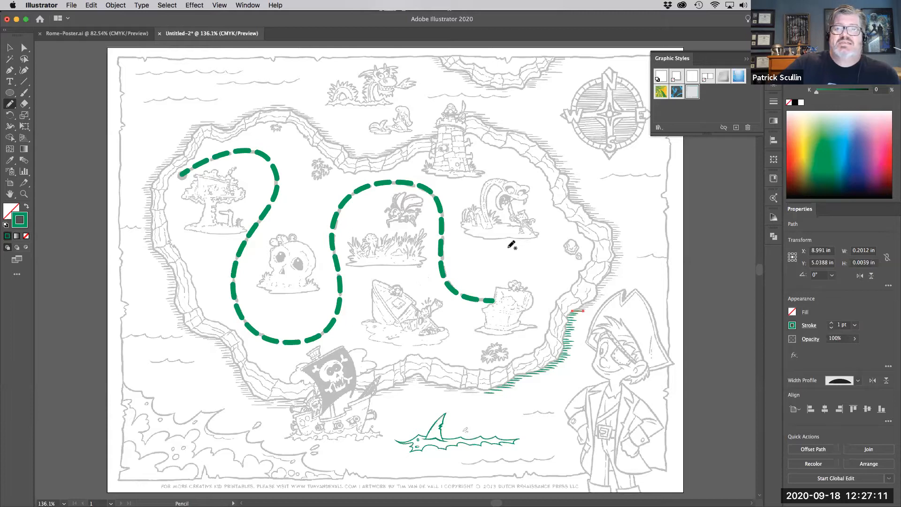